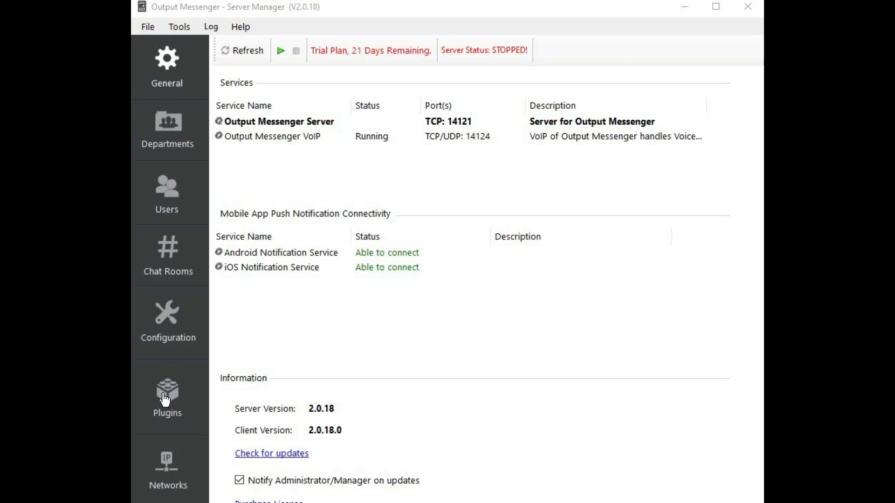
- Enable the Output Drive plugin with its storage folder set to D:\Output Drive Storage
{"action": "left_click", "coordinate": [167, 393]}
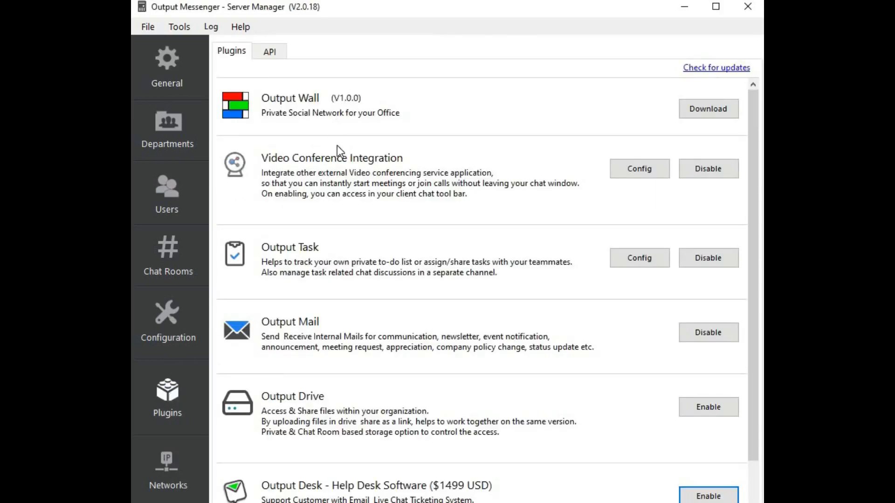
{"action": "mouse_move", "coordinate": [313, 445]}
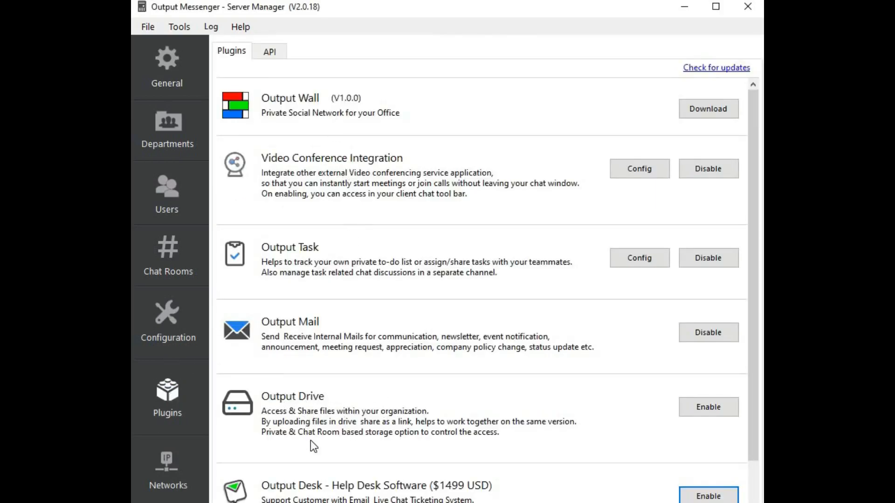
{"action": "left_click", "coordinate": [708, 407]}
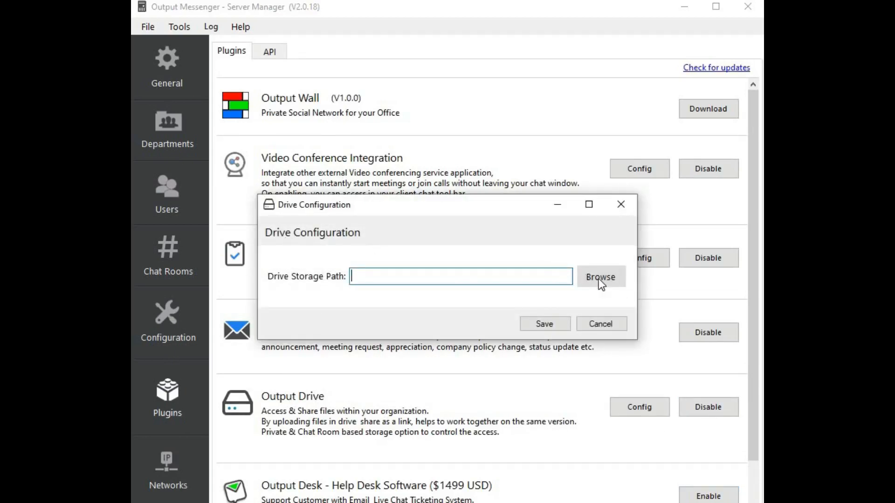
{"action": "left_click", "coordinate": [600, 277]}
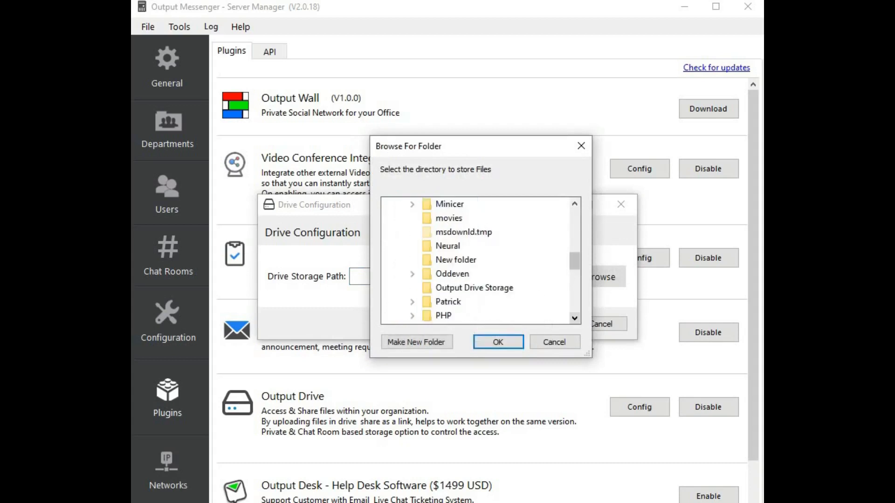
{"action": "left_click", "coordinate": [497, 343]}
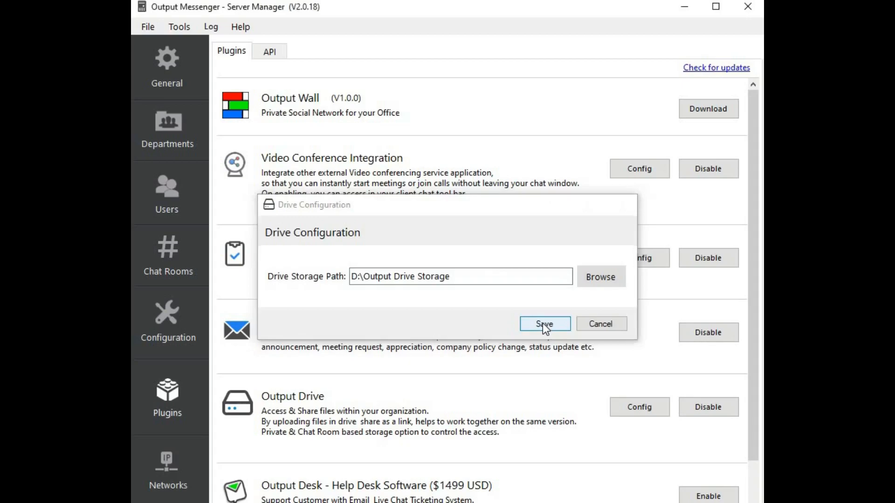
{"action": "left_click", "coordinate": [543, 323]}
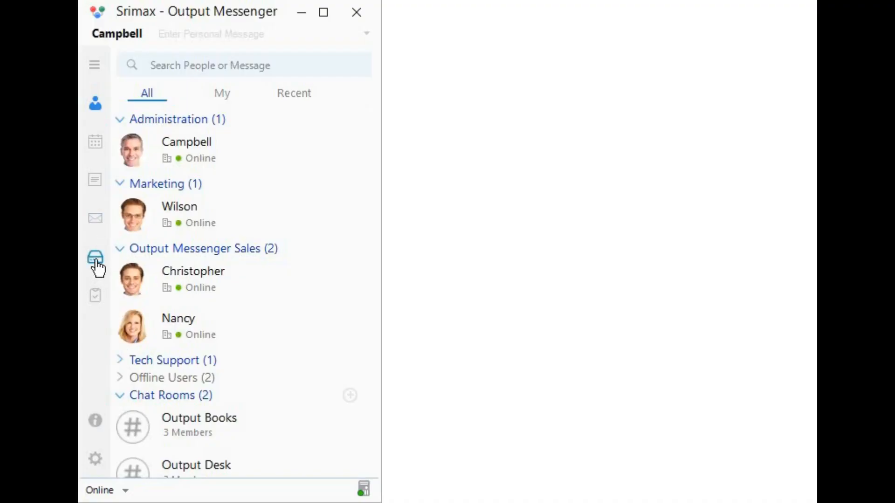
- Show the empty My drive view and sort its items in descending order
{"action": "left_click", "coordinate": [95, 258]}
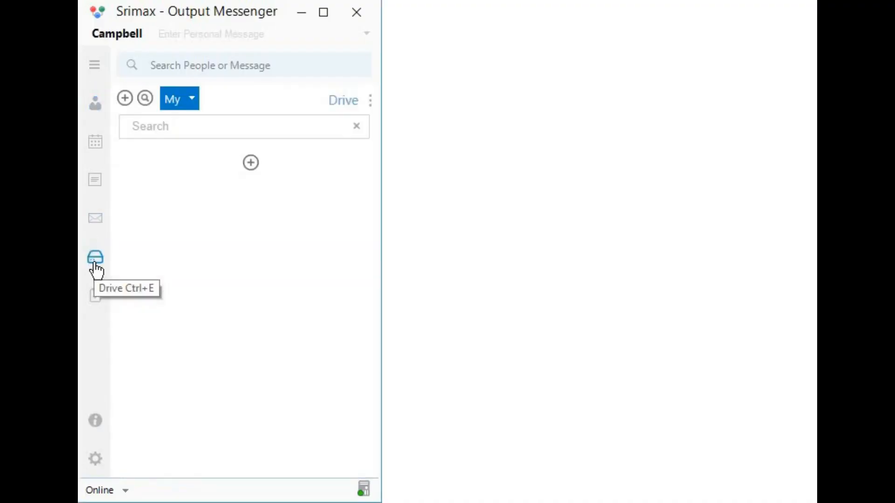
{"action": "left_click", "coordinate": [179, 98]}
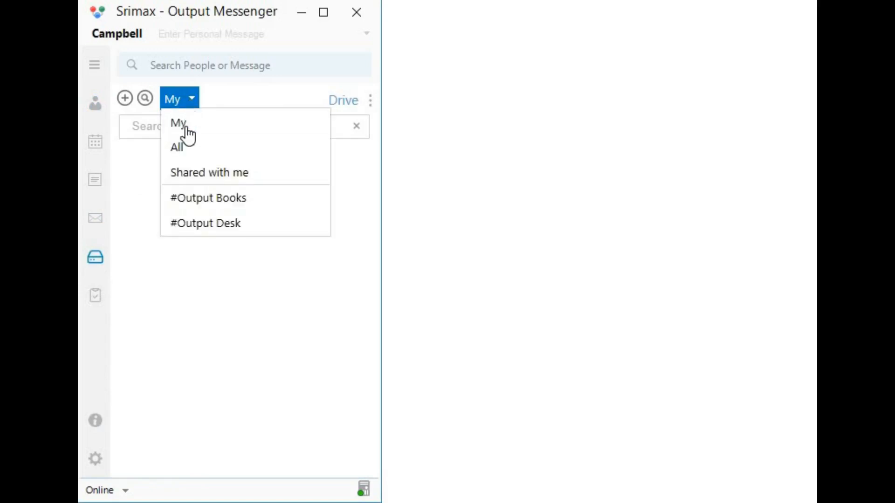
{"action": "mouse_move", "coordinate": [227, 239]}
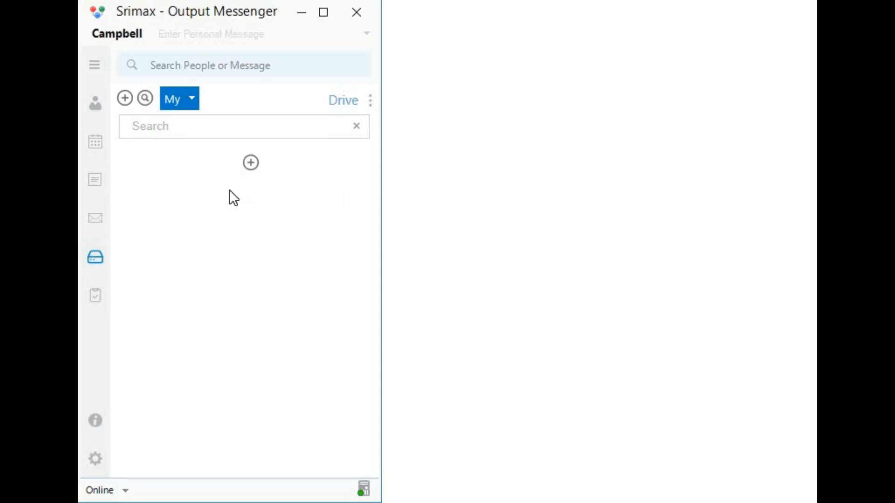
{"action": "left_click", "coordinate": [250, 162]}
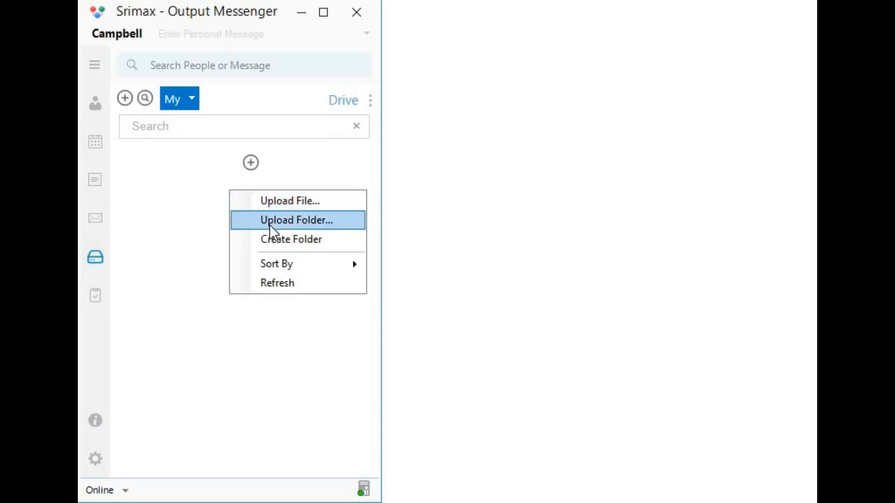
{"action": "mouse_move", "coordinate": [309, 264]}
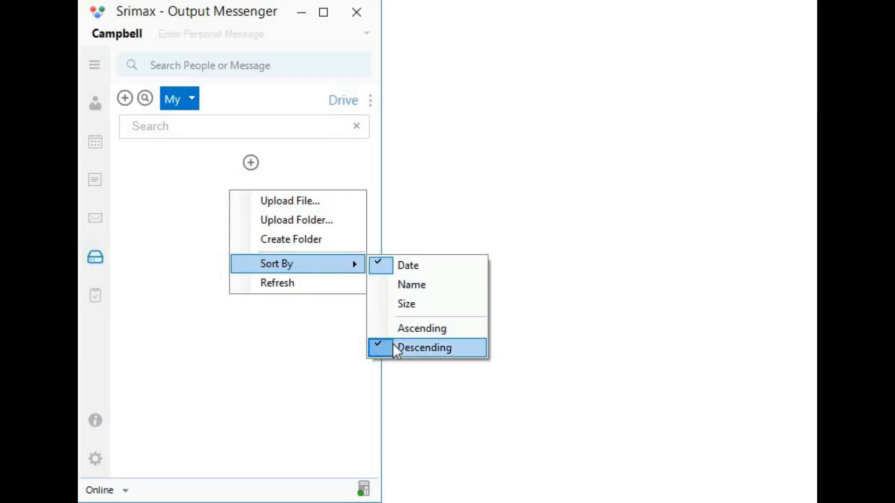
{"action": "left_click", "coordinate": [290, 201]}
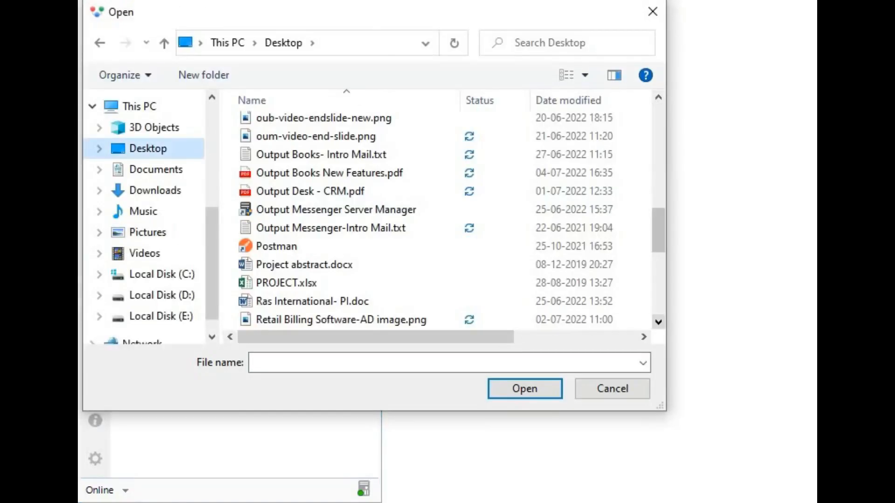
- Upload Output Books New Features.pdf and My pic.jpg to the personal Drive
{"action": "scroll", "scroll_direction": "down", "scroll_amount": 3}
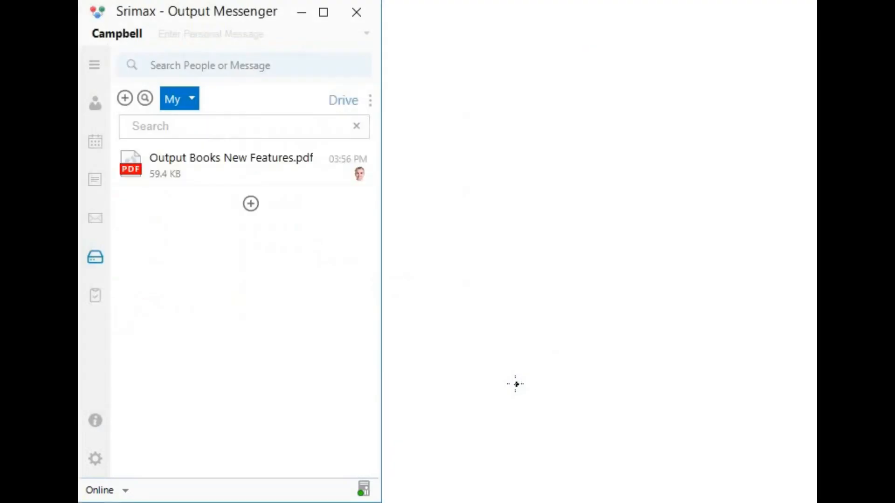
{"action": "mouse_move", "coordinate": [271, 258]}
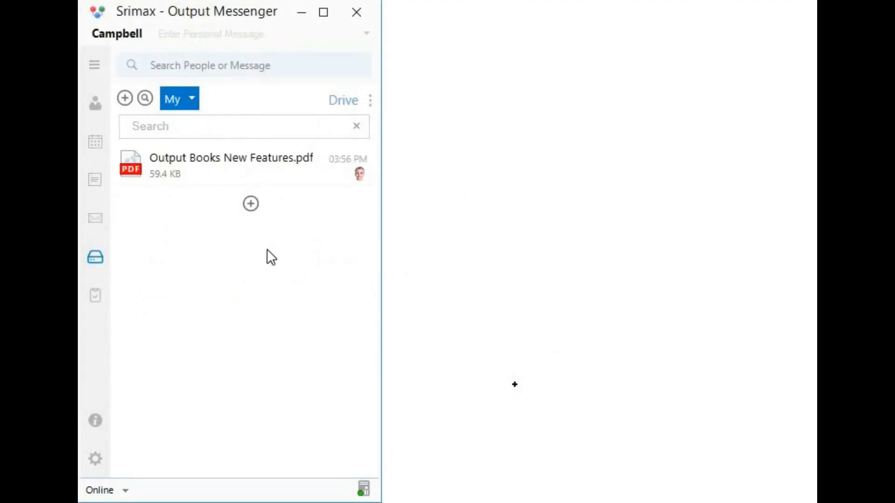
{"action": "left_click", "coordinate": [356, 126]}
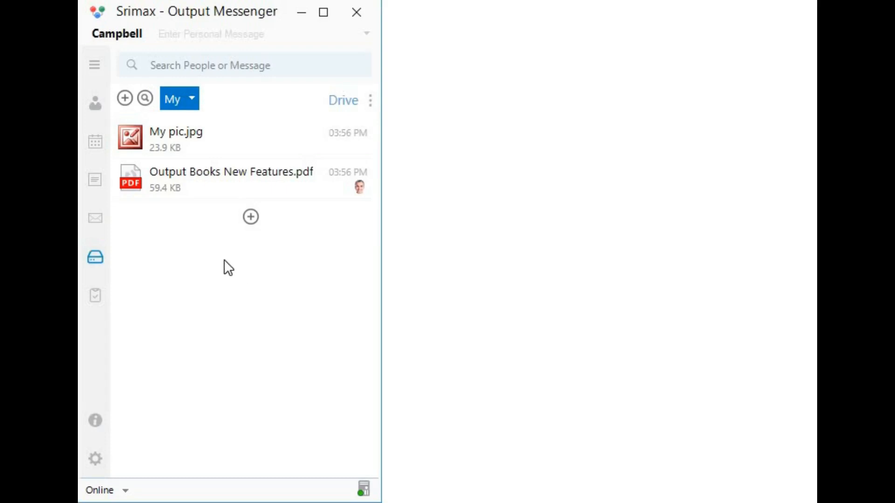
{"action": "mouse_move", "coordinate": [315, 297]}
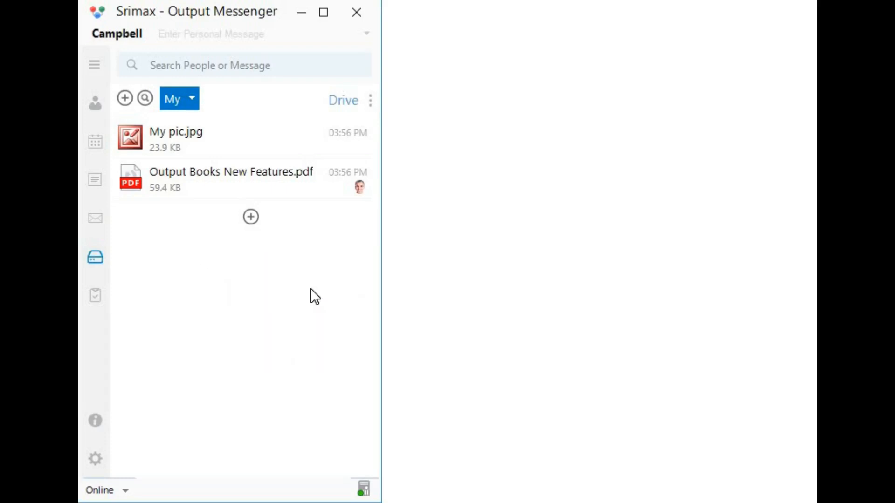
- Upload the My Reports folder from the Desktop, then return to the Drive root
{"action": "left_click", "coordinate": [250, 216]}
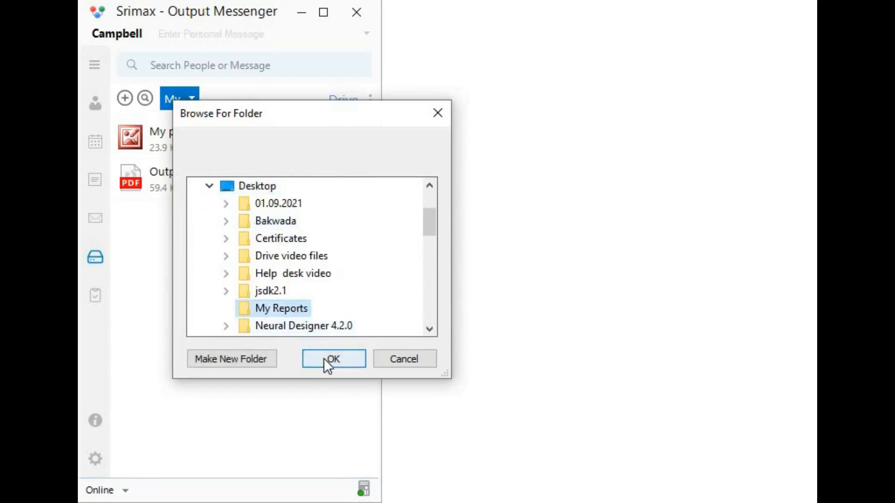
{"action": "left_click", "coordinate": [333, 358]}
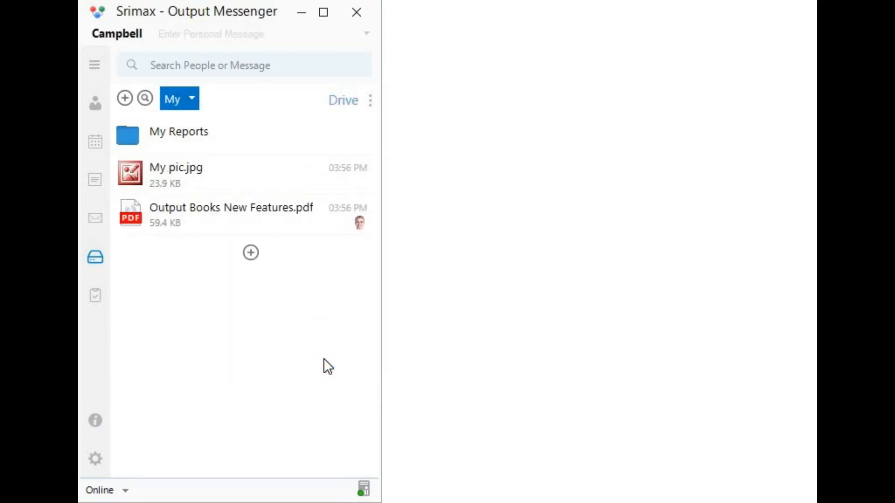
{"action": "mouse_move", "coordinate": [164, 151]}
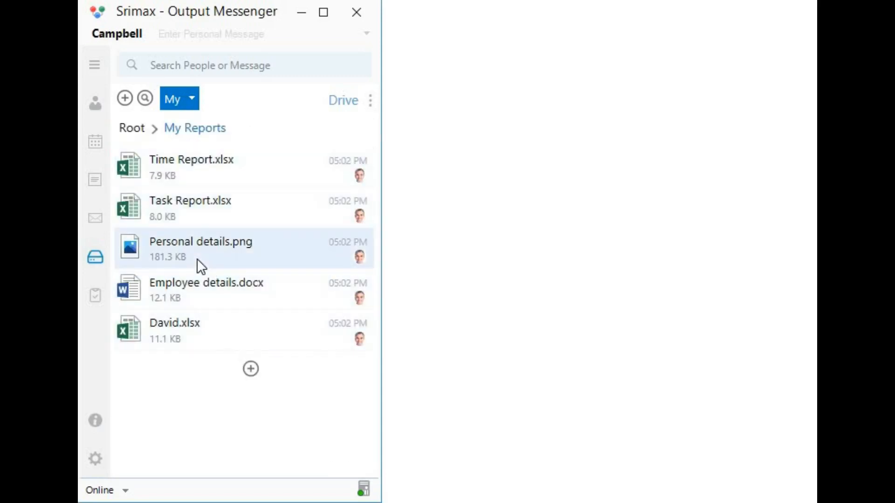
{"action": "left_click", "coordinate": [131, 127]}
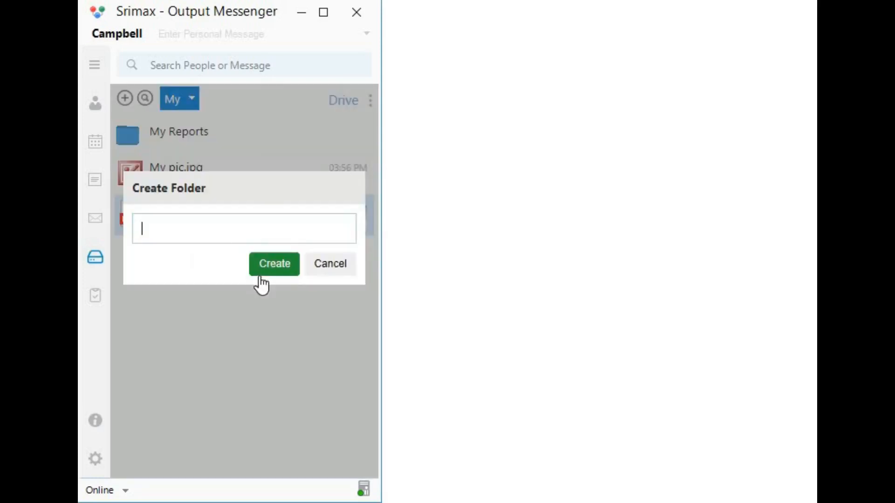
- Create an Output Books Billing Software folder and move Output Books New Features.pdf into it
{"action": "type", "text": "Output Books Billing S"}
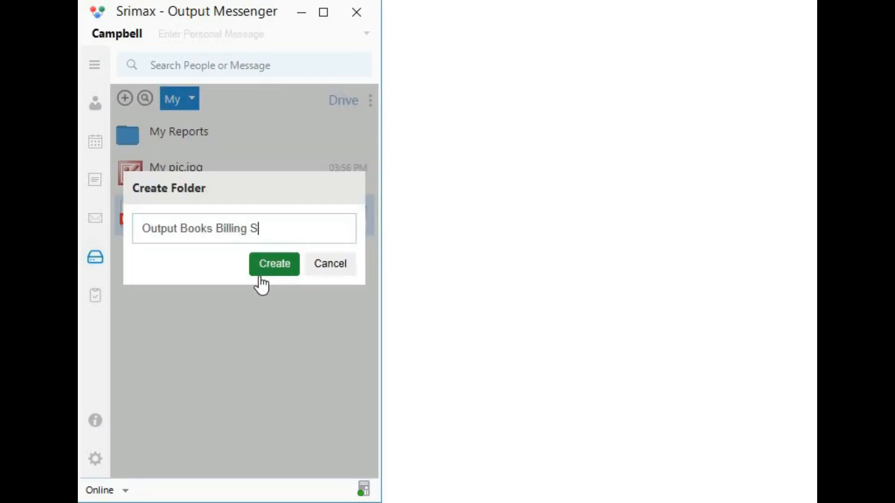
{"action": "left_click", "coordinate": [273, 263]}
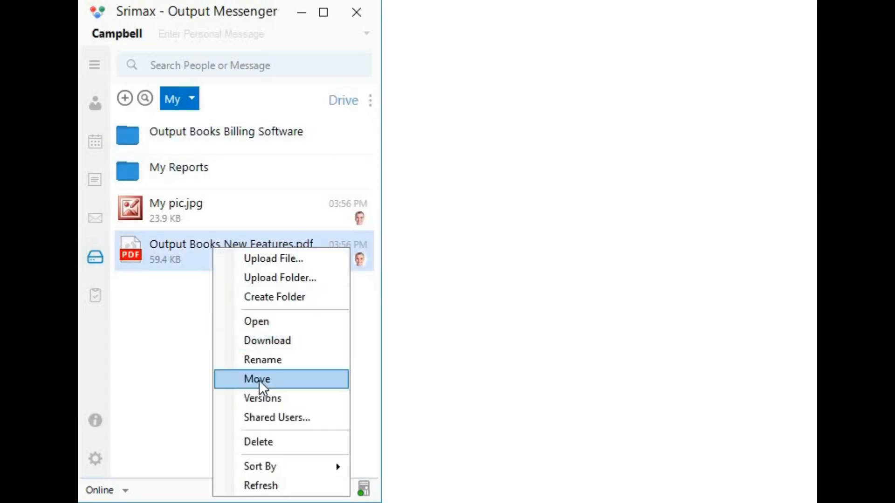
{"action": "left_click", "coordinate": [257, 379]}
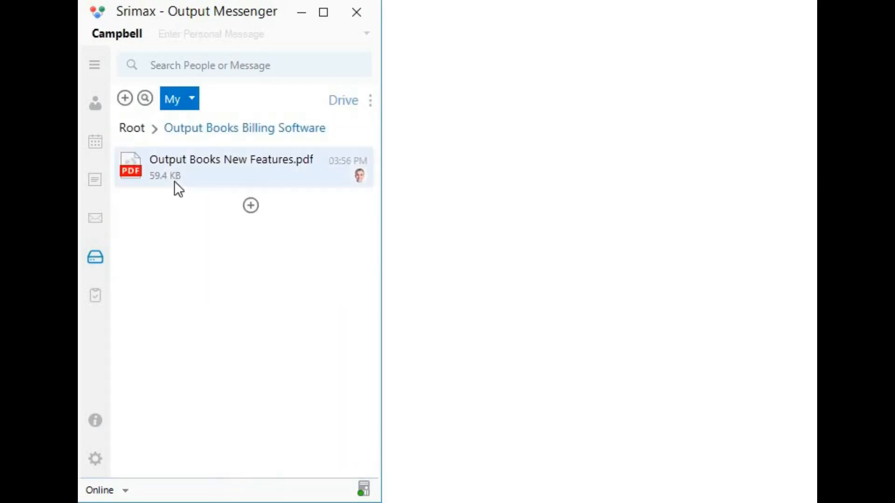
{"action": "left_click", "coordinate": [132, 128]}
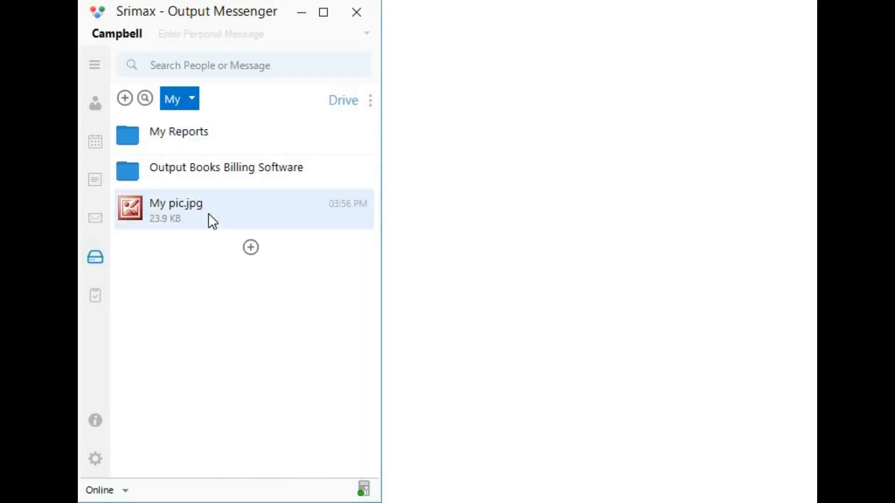
- Act on My pic.jpg from its context menu in the Drive root
{"action": "right_click", "coordinate": [177, 208]}
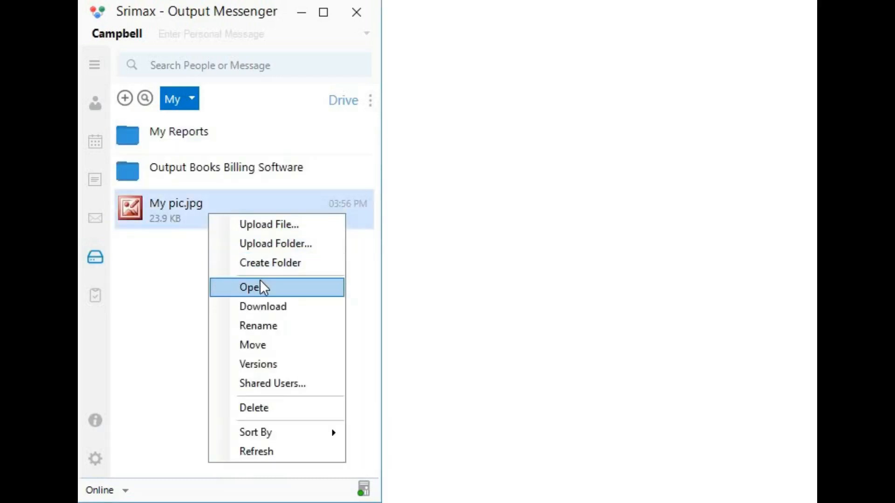
{"action": "mouse_move", "coordinate": [285, 307]}
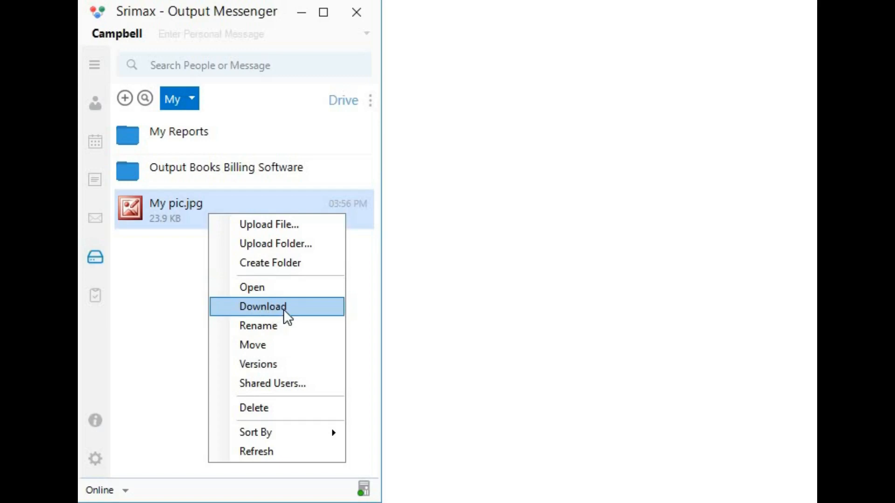
{"action": "mouse_move", "coordinate": [285, 334]}
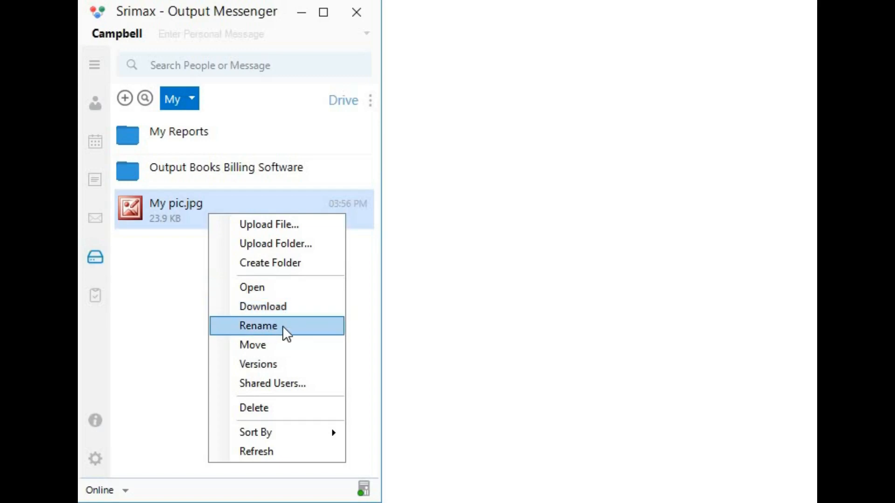
{"action": "mouse_move", "coordinate": [278, 365]}
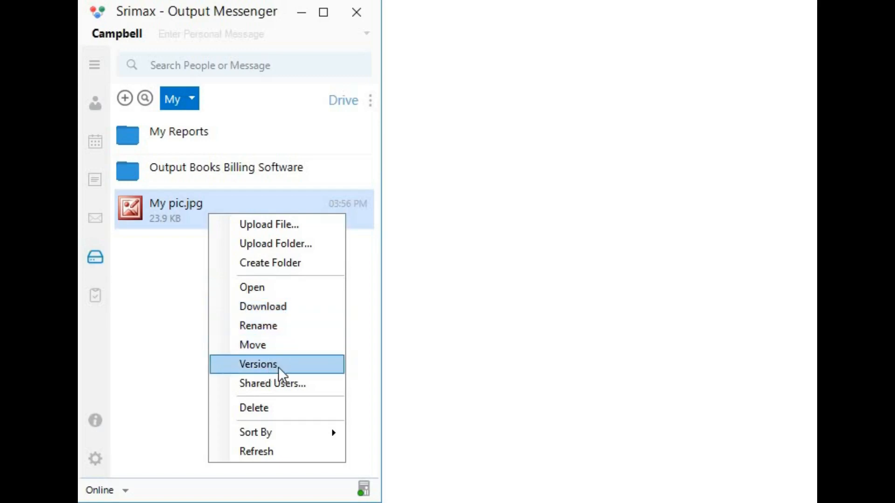
{"action": "mouse_move", "coordinate": [271, 408]}
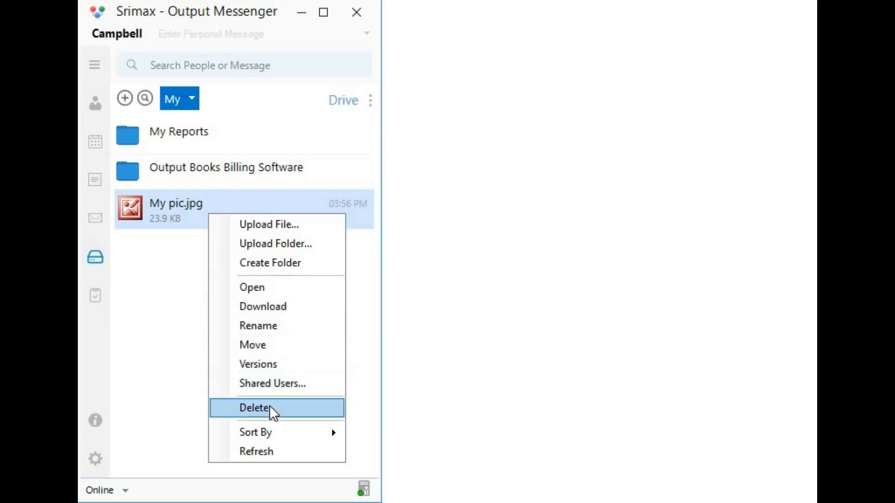
{"action": "mouse_move", "coordinate": [187, 386]}
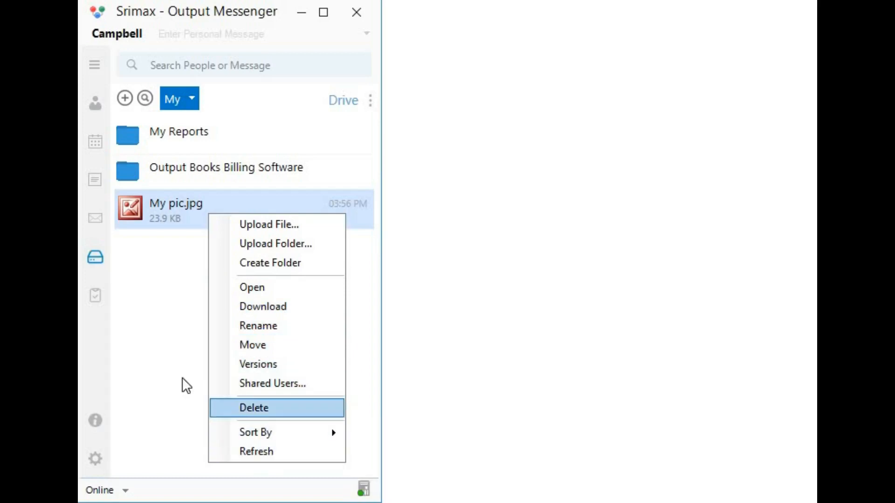
{"action": "left_click", "coordinate": [179, 98]}
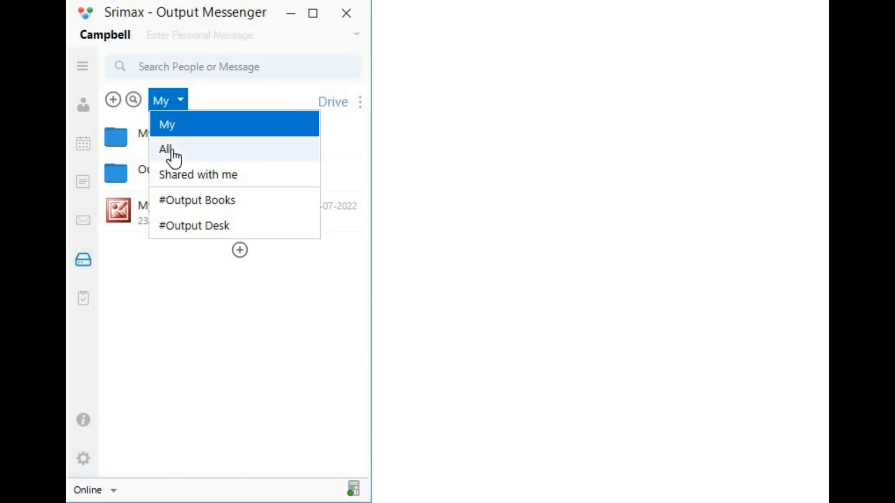
{"action": "left_click", "coordinate": [166, 149]}
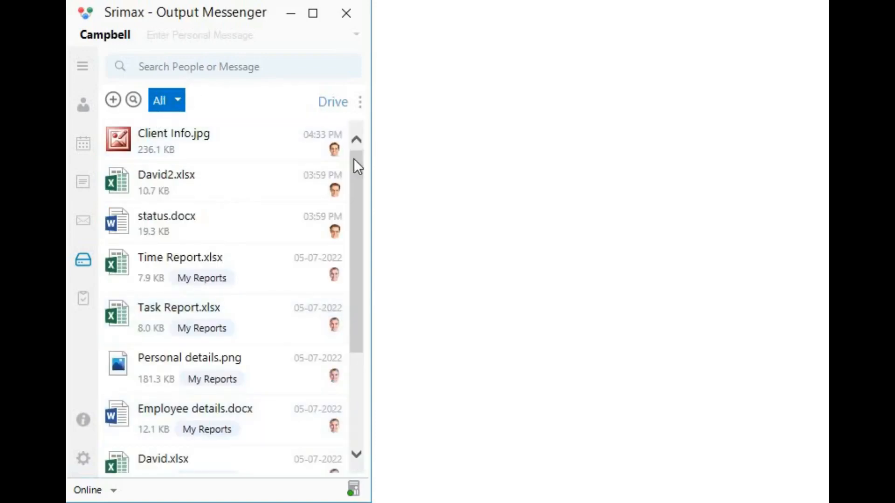
{"action": "scroll", "scroll_direction": "down", "scroll_amount": 3}
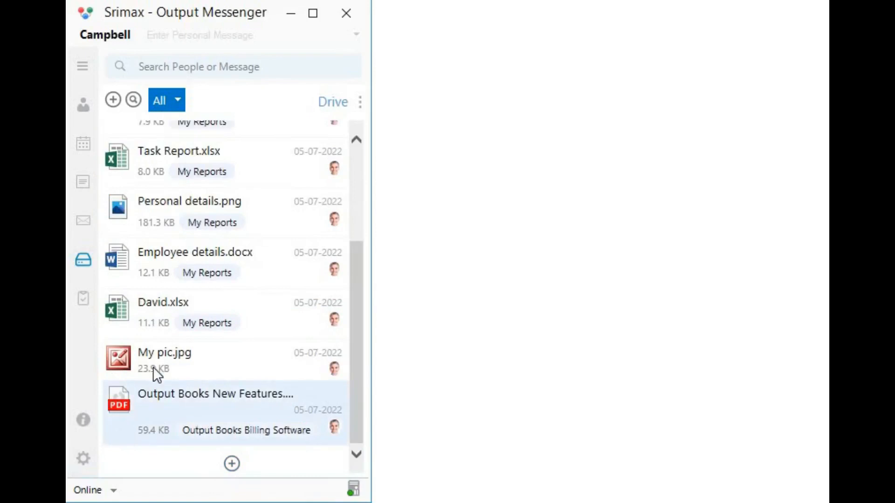
{"action": "left_click", "coordinate": [166, 100]}
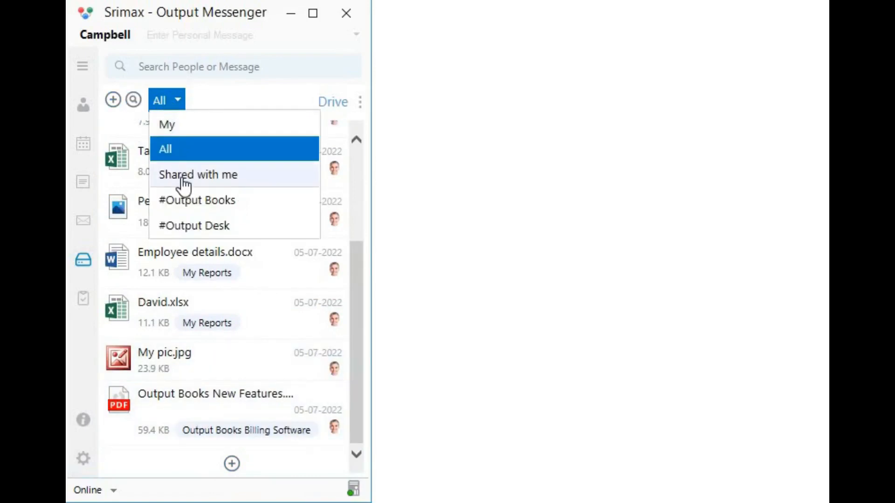
{"action": "left_click", "coordinate": [197, 175]}
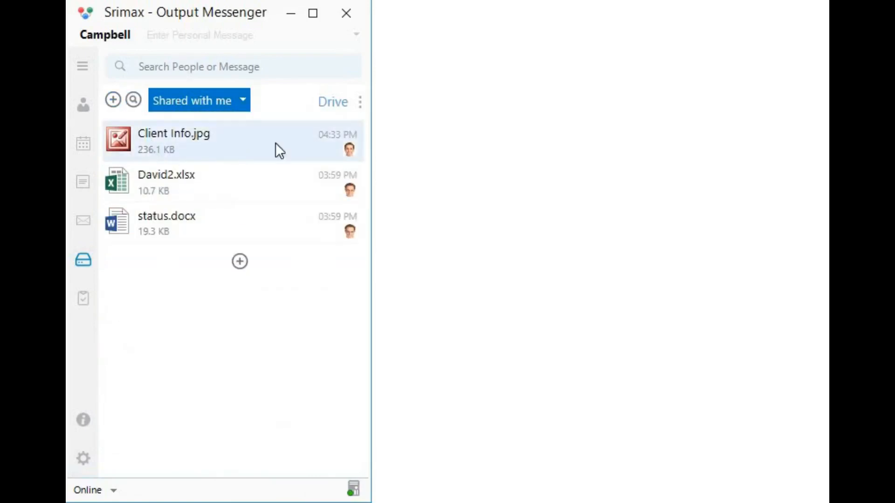
{"action": "mouse_move", "coordinate": [352, 223]}
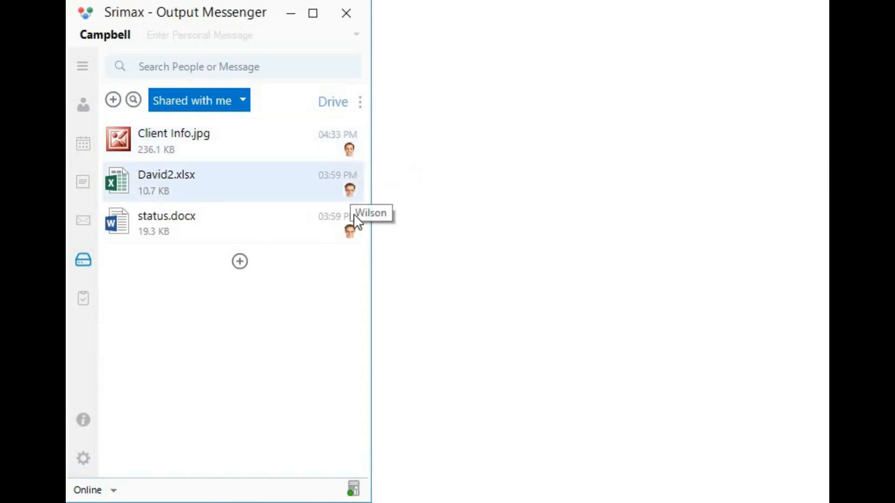
{"action": "left_click", "coordinate": [192, 99]}
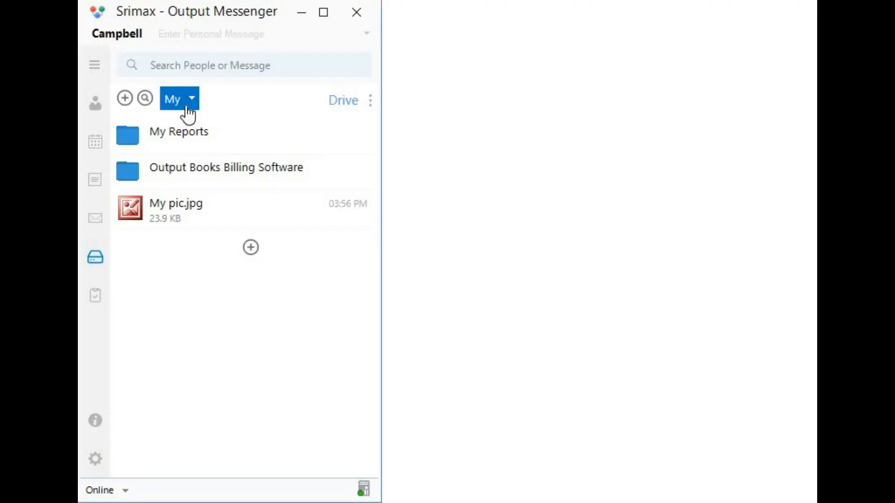
- Upload Company Employee Details Form.doc to the Drive's All view and select it
{"action": "left_click", "coordinate": [179, 97]}
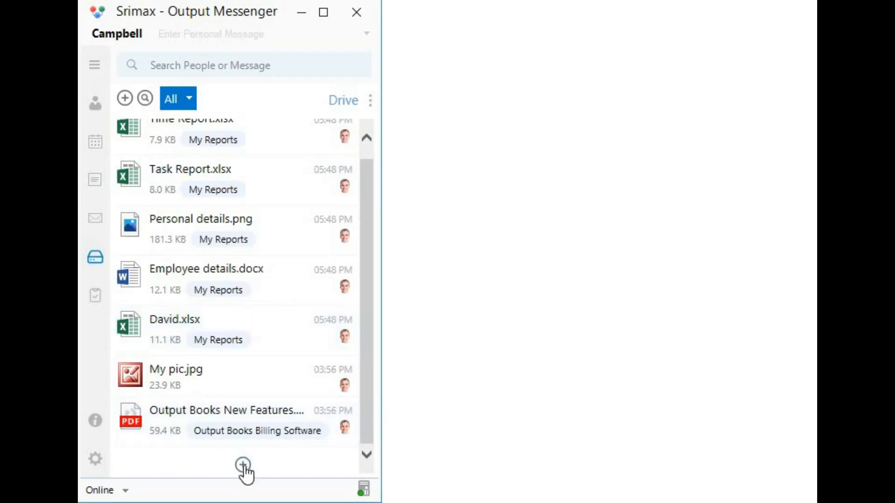
{"action": "left_click", "coordinate": [242, 464]}
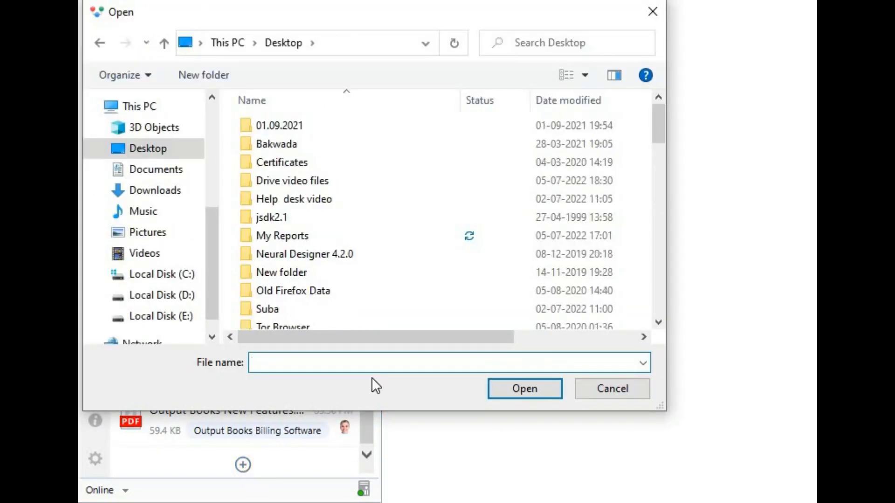
{"action": "left_click", "coordinate": [523, 388]}
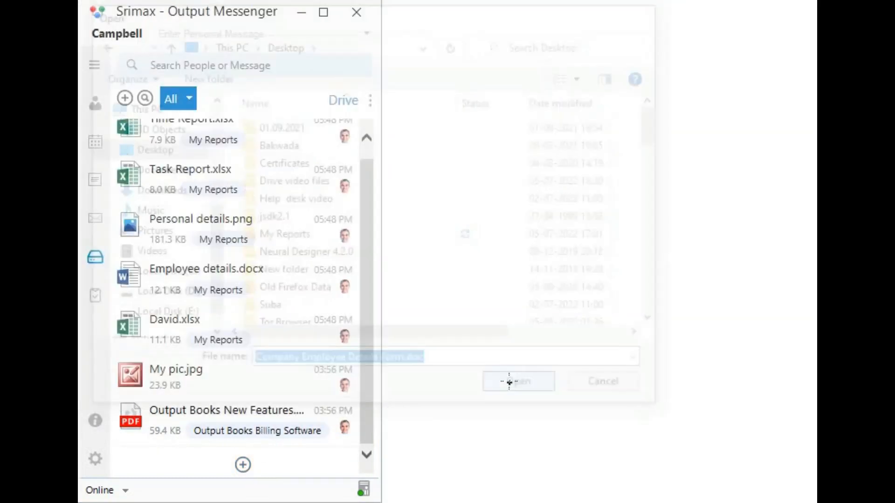
{"action": "left_click", "coordinate": [518, 381]}
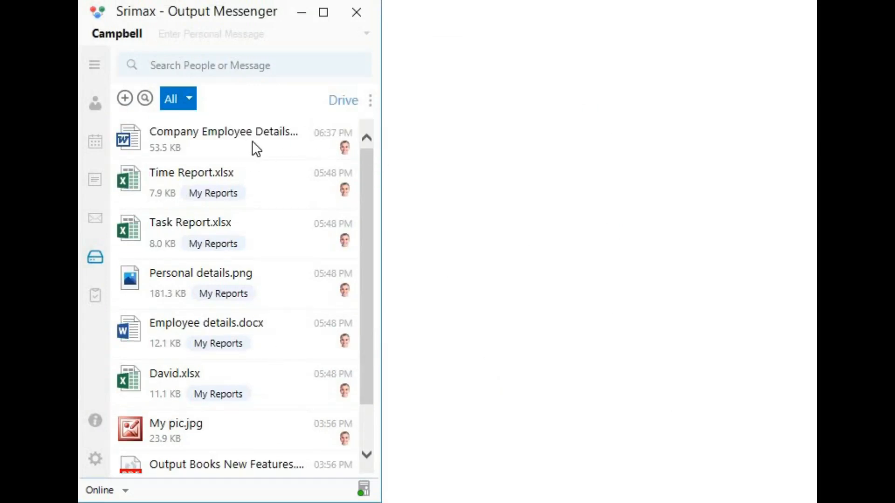
{"action": "left_click", "coordinate": [223, 139]}
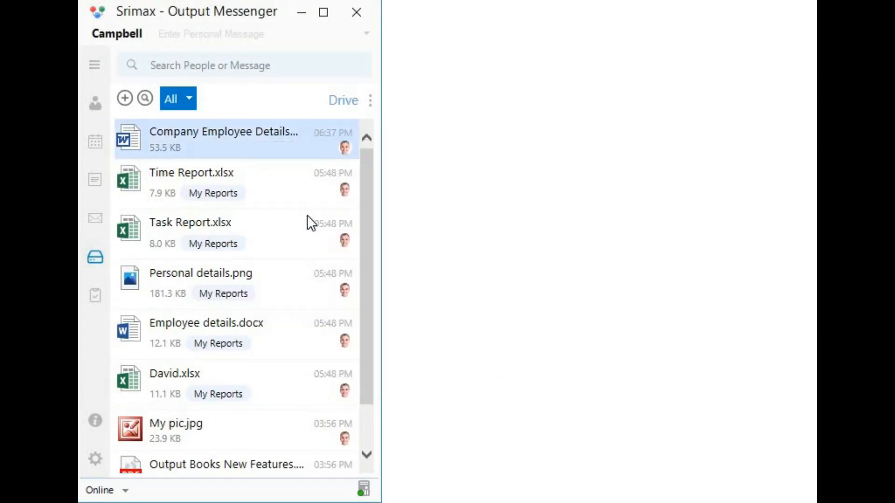
{"action": "double_click", "coordinate": [223, 132]}
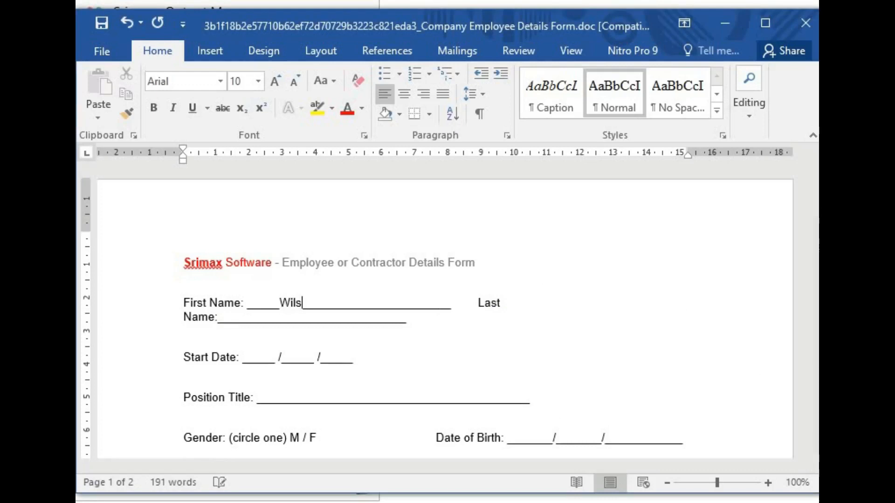
{"action": "type", "text": "on"}
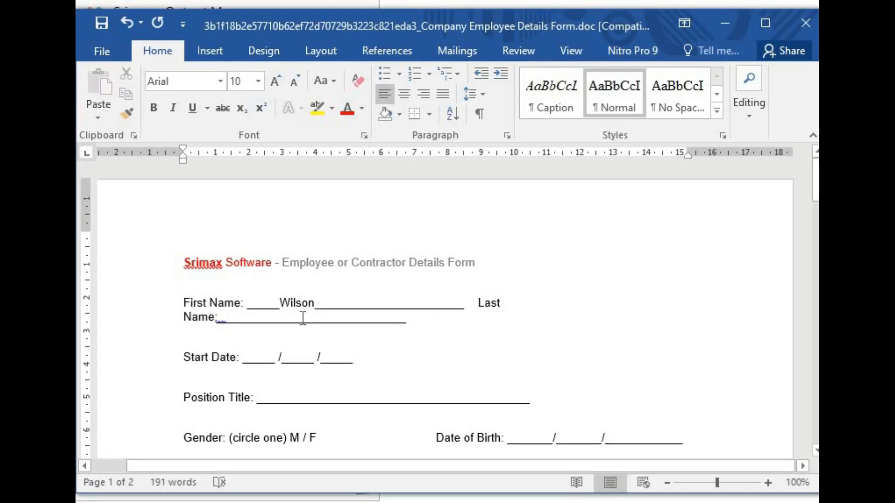
{"action": "type", "text": "Steele"}
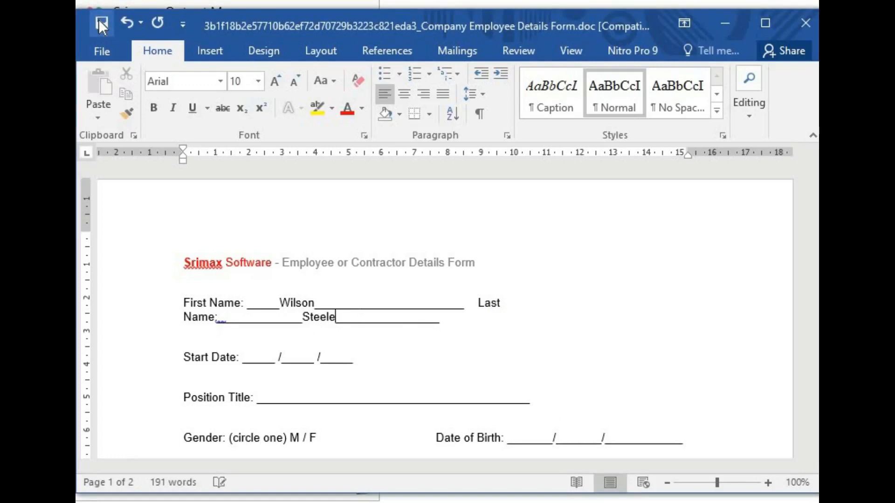
{"action": "left_click", "coordinate": [102, 23]}
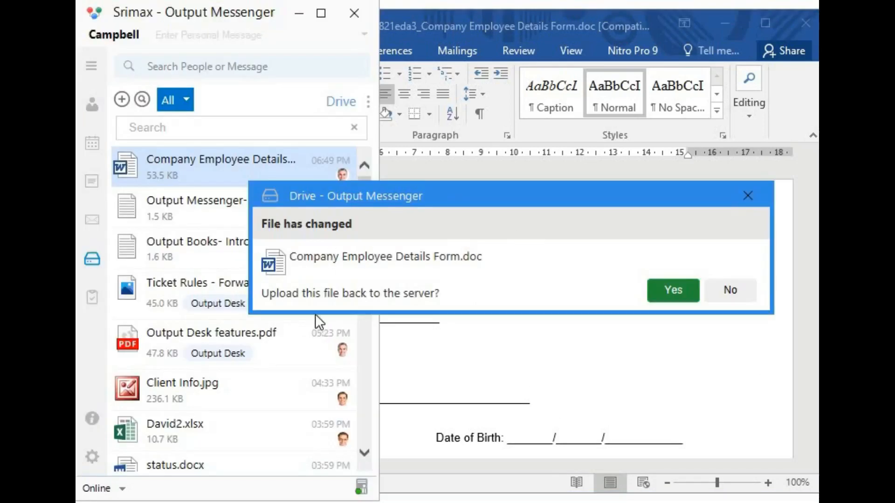
{"action": "mouse_move", "coordinate": [672, 290]}
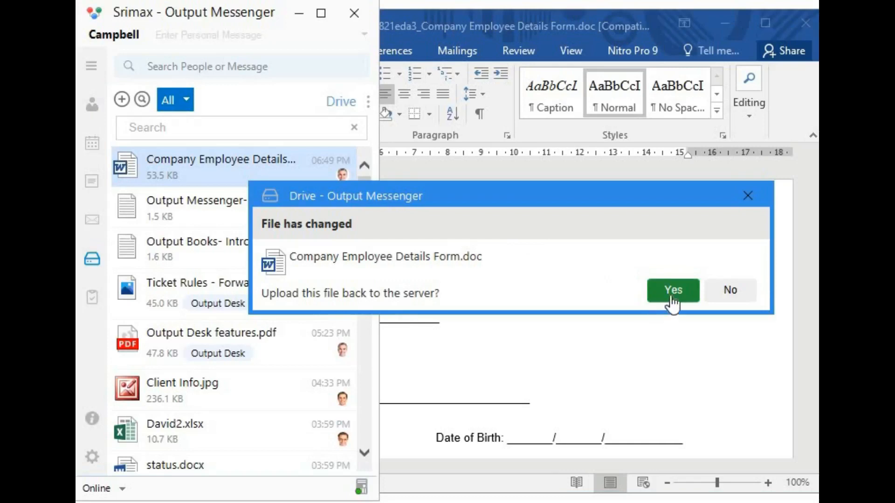
{"action": "left_click", "coordinate": [673, 290]}
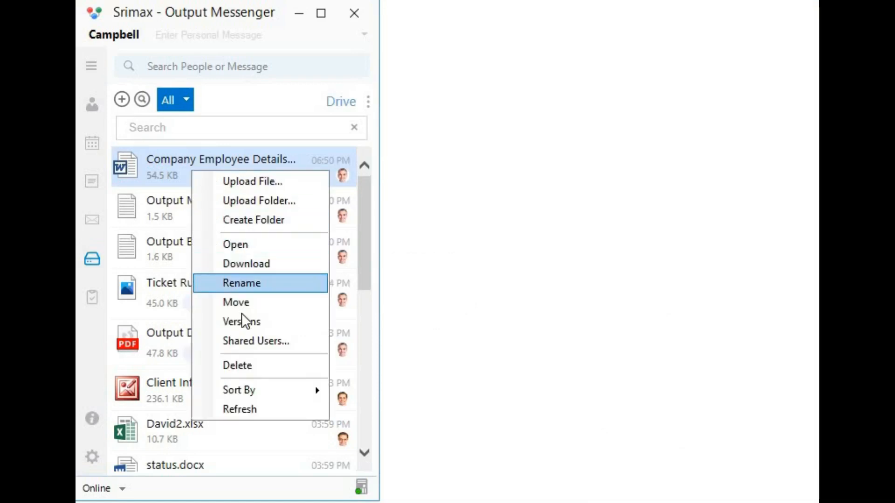
- Restore Version 1 of the Company Employee Details form and review its version history
{"action": "left_click", "coordinate": [240, 321]}
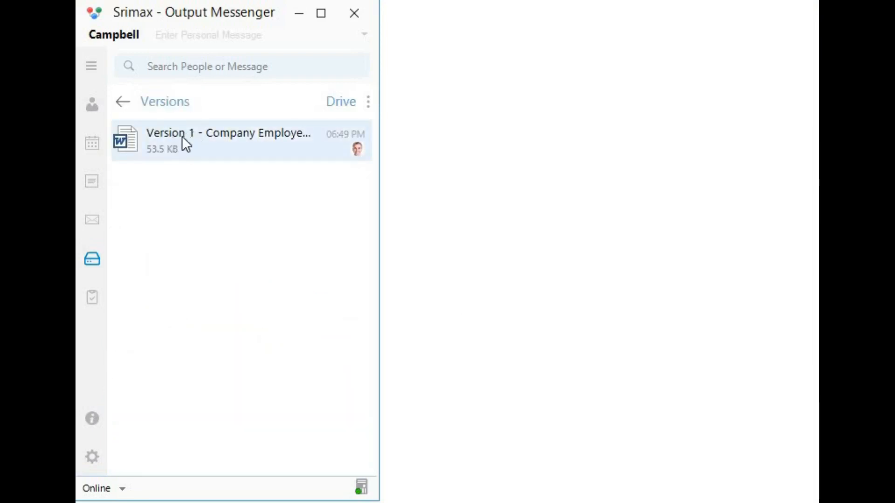
{"action": "mouse_move", "coordinate": [342, 148]}
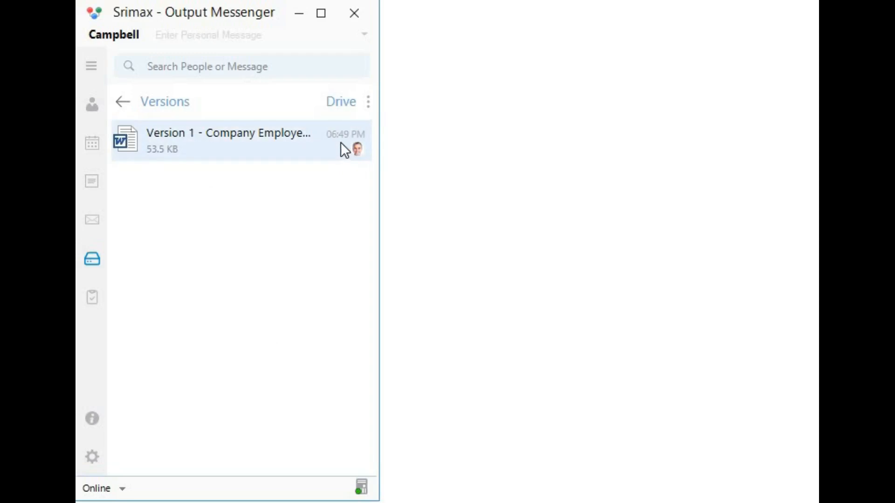
{"action": "mouse_move", "coordinate": [173, 104]}
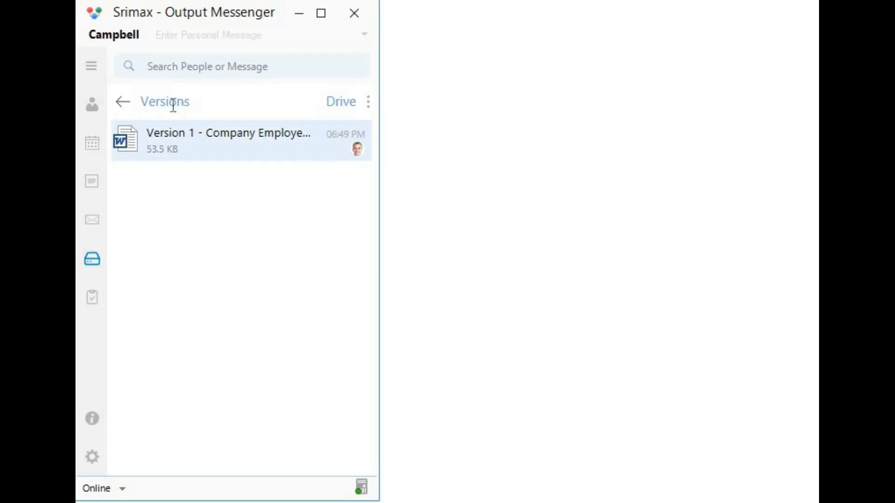
{"action": "left_click", "coordinate": [122, 102]}
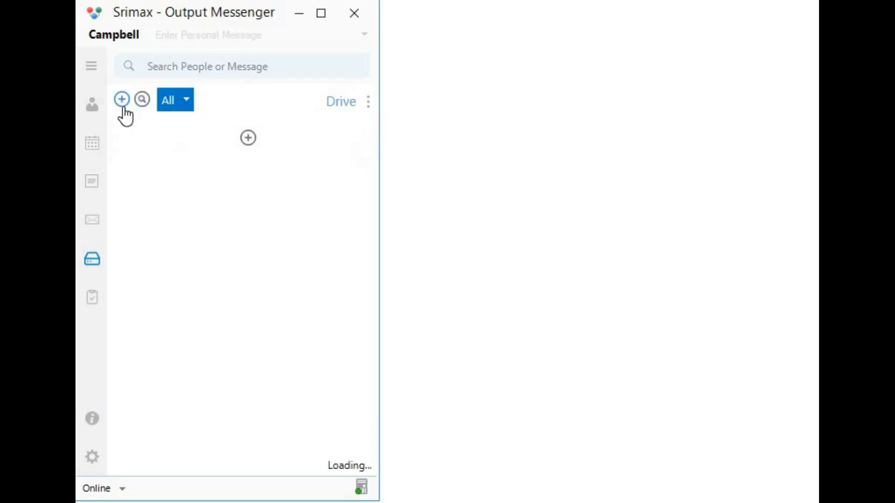
{"action": "left_click", "coordinate": [121, 100]}
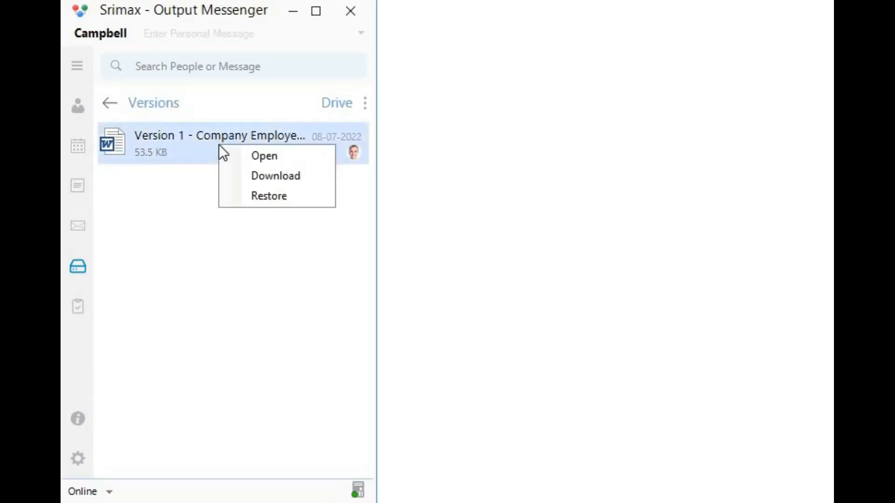
{"action": "mouse_move", "coordinate": [277, 195]}
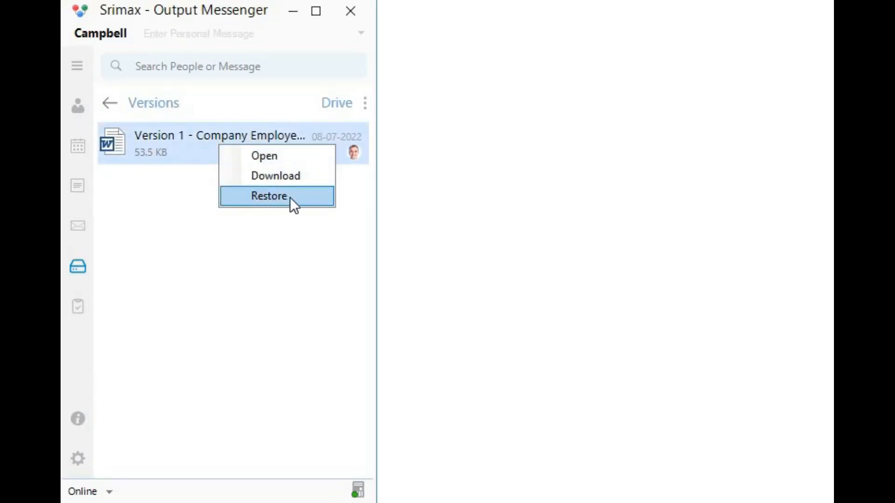
{"action": "left_click", "coordinate": [269, 195]}
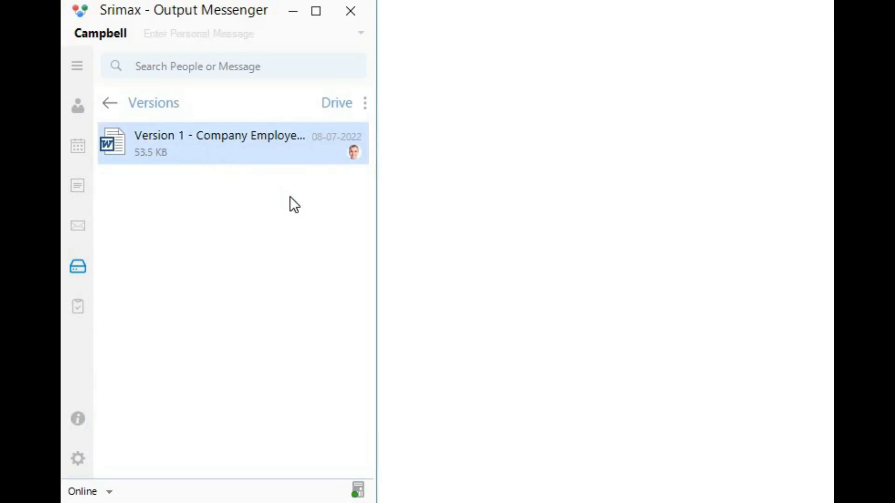
{"action": "left_click", "coordinate": [109, 103]}
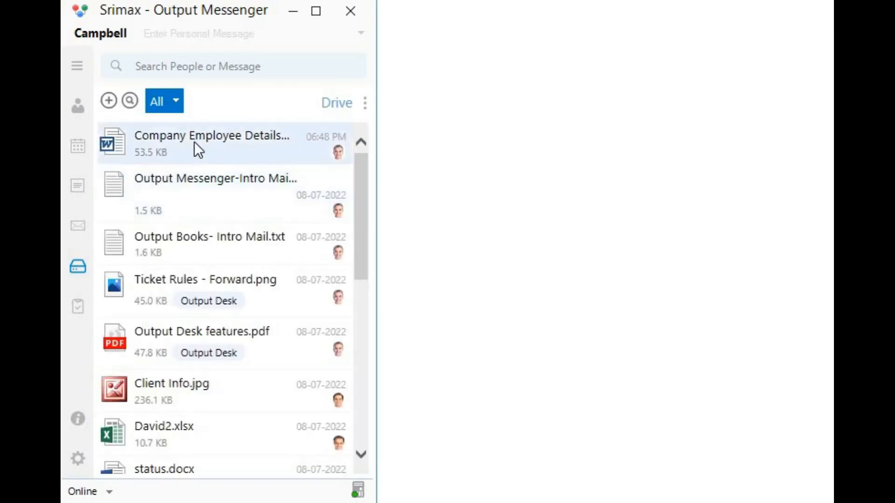
{"action": "right_click", "coordinate": [197, 142]}
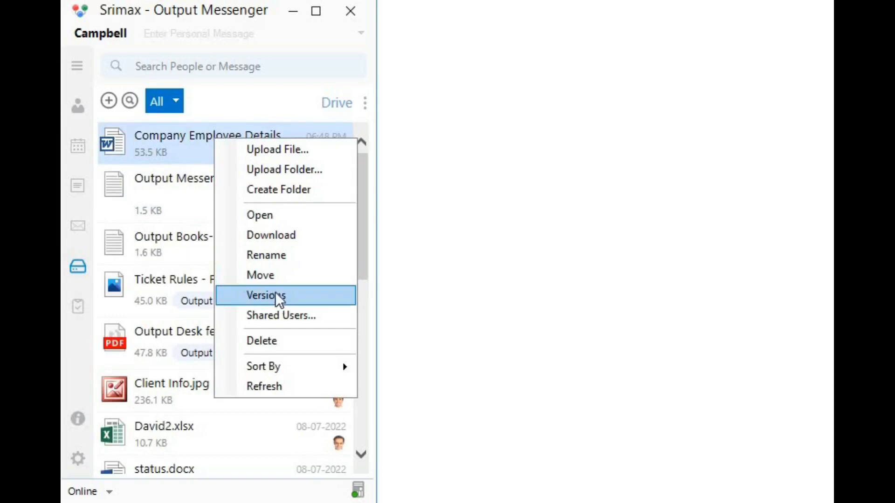
{"action": "left_click", "coordinate": [266, 295]}
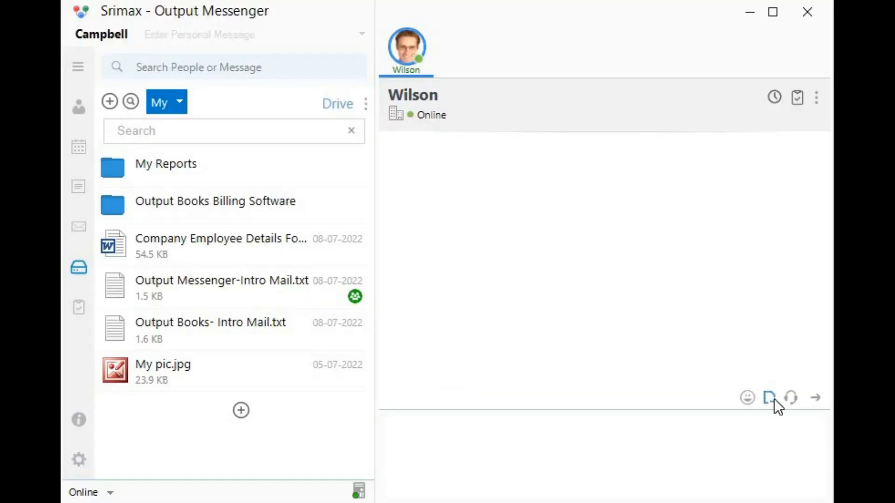
- Share a link to Output Messenger-Intro Mail.txt in Wilson's chat, then switch to Christopher's conversation
{"action": "left_click", "coordinate": [770, 398]}
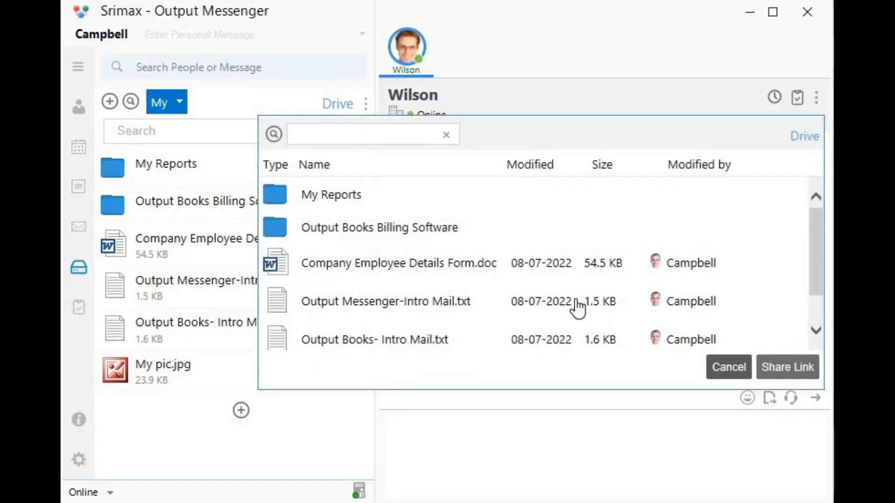
{"action": "left_click", "coordinate": [386, 301]}
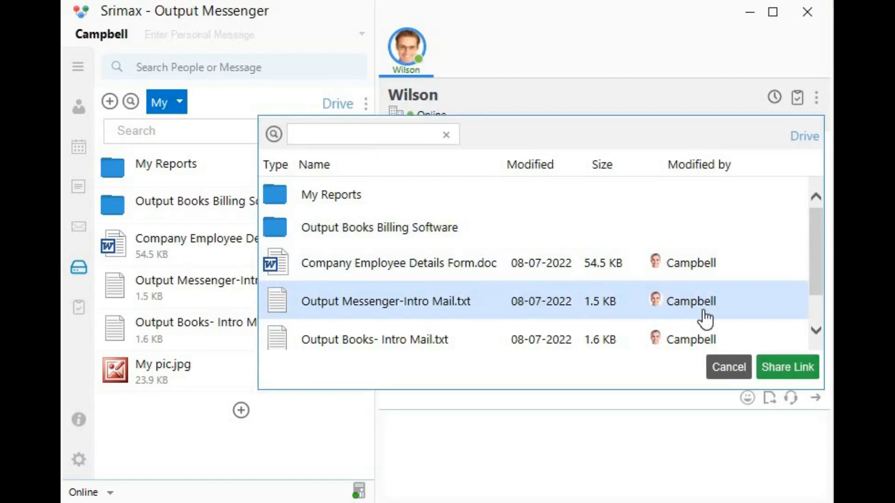
{"action": "left_click", "coordinate": [787, 367]}
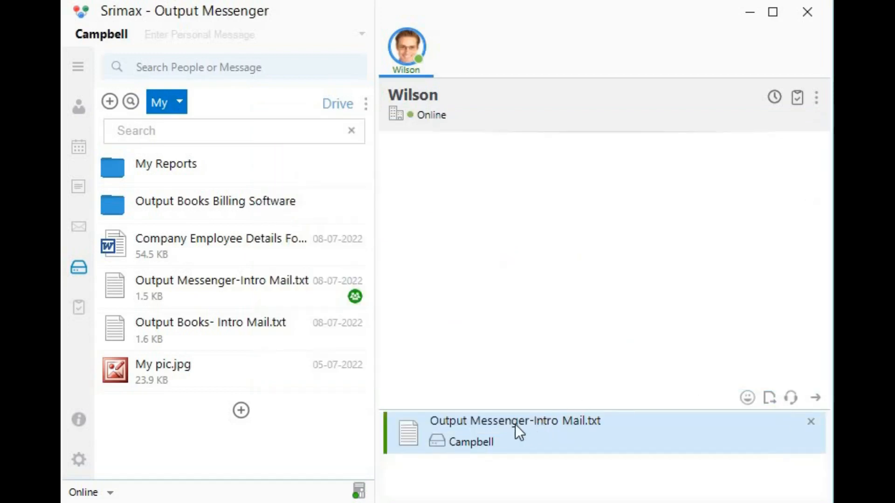
{"action": "left_click", "coordinate": [815, 398]}
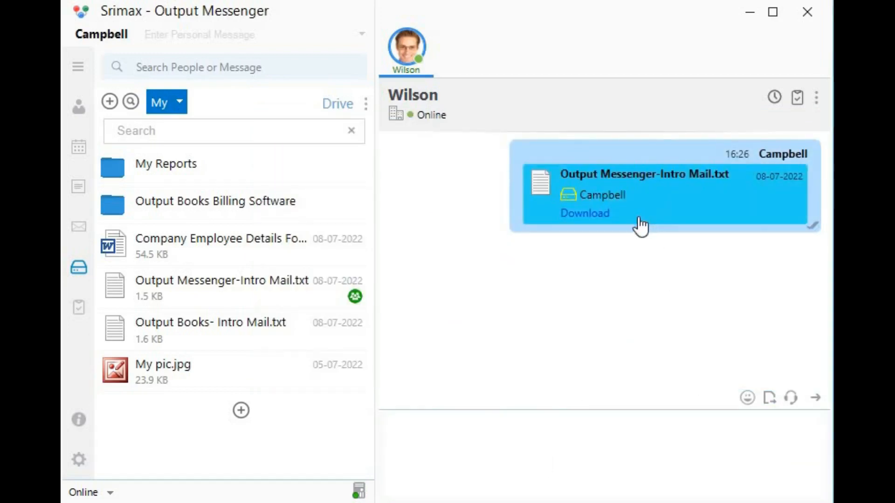
{"action": "left_click", "coordinate": [466, 48]}
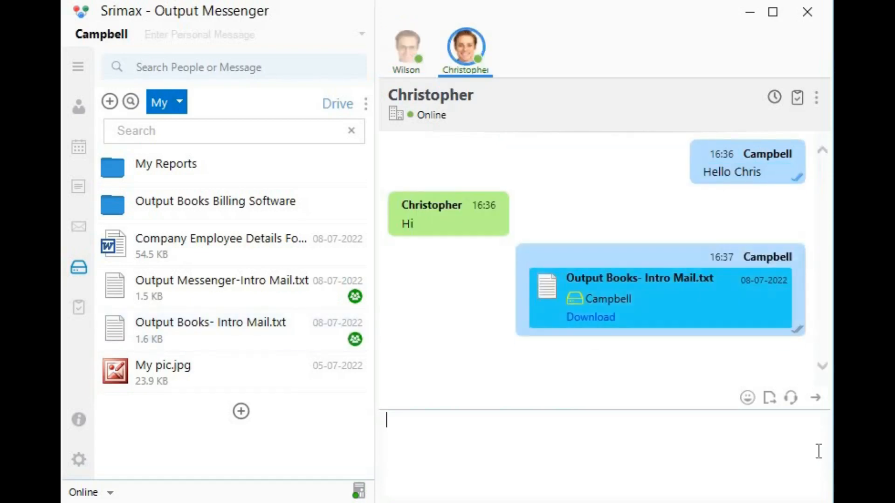
{"action": "mouse_move", "coordinate": [341, 344]}
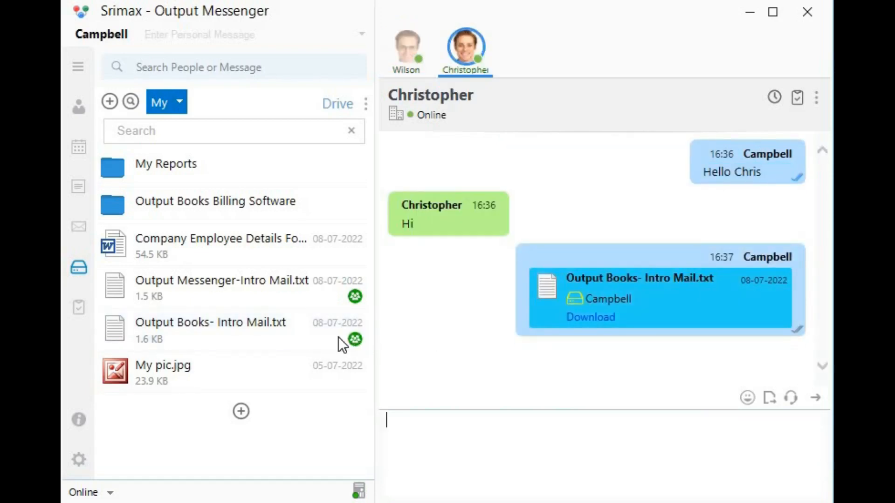
{"action": "mouse_move", "coordinate": [316, 339]}
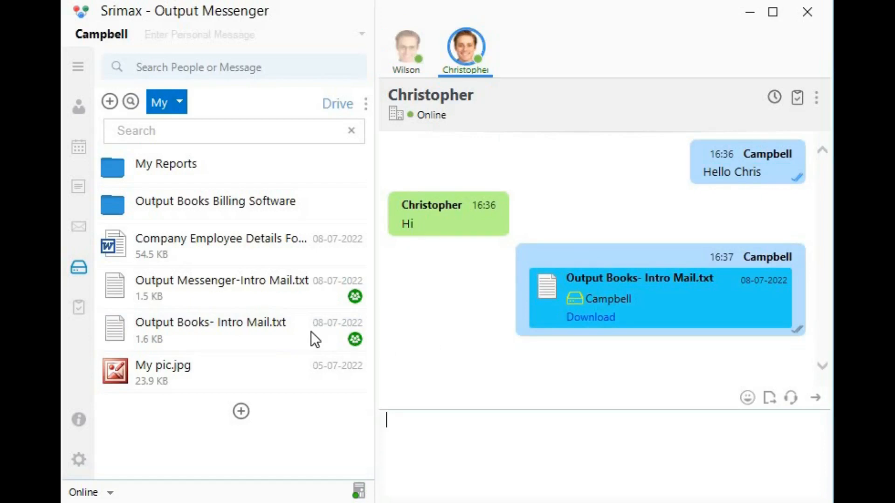
- In Shared Users, add Wilson with Read & Write and Edward with Read access, and save
{"action": "right_click", "coordinate": [210, 330]}
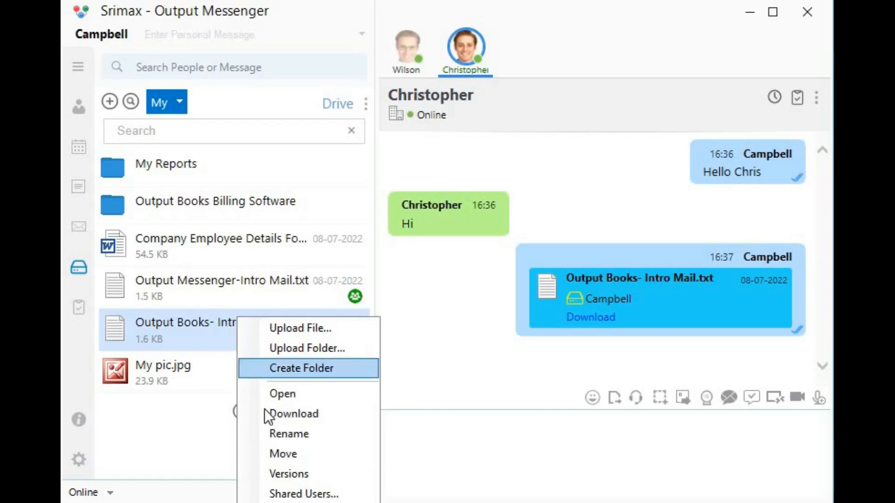
{"action": "left_click", "coordinate": [304, 494]}
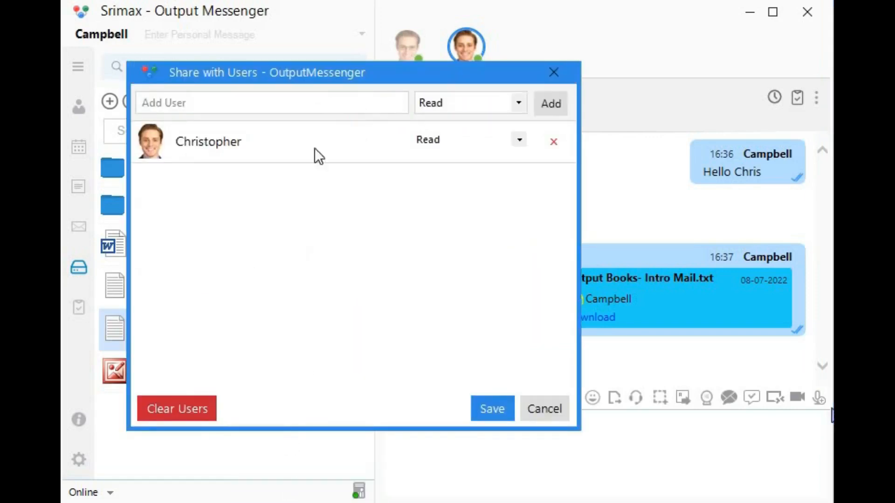
{"action": "left_click", "coordinate": [271, 102]}
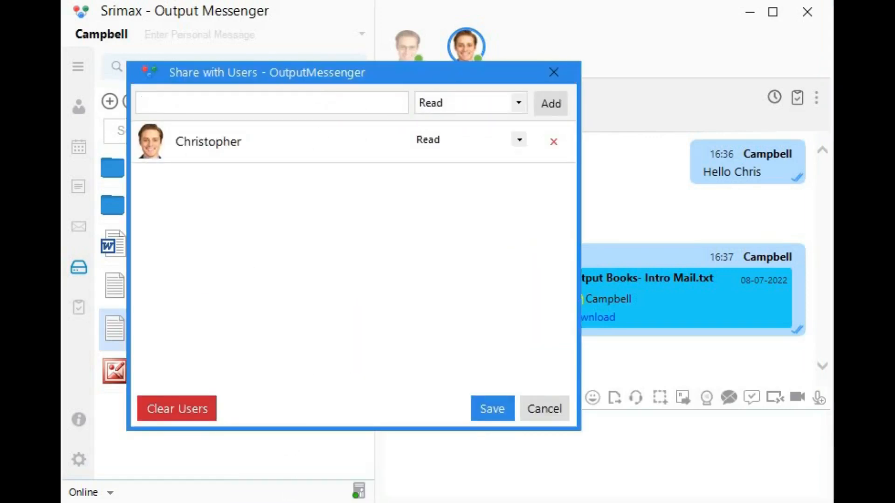
{"action": "left_click", "coordinate": [272, 102]}
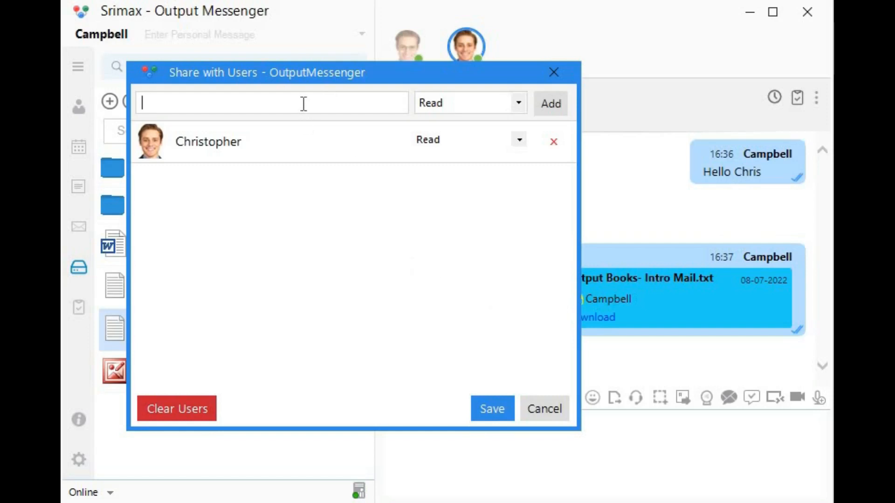
{"action": "type", "text": "Wilson"}
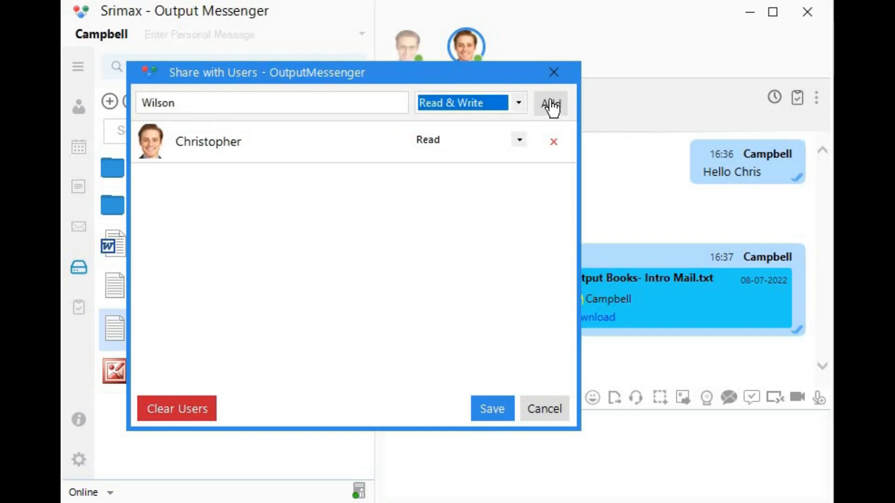
{"action": "left_click", "coordinate": [550, 103]}
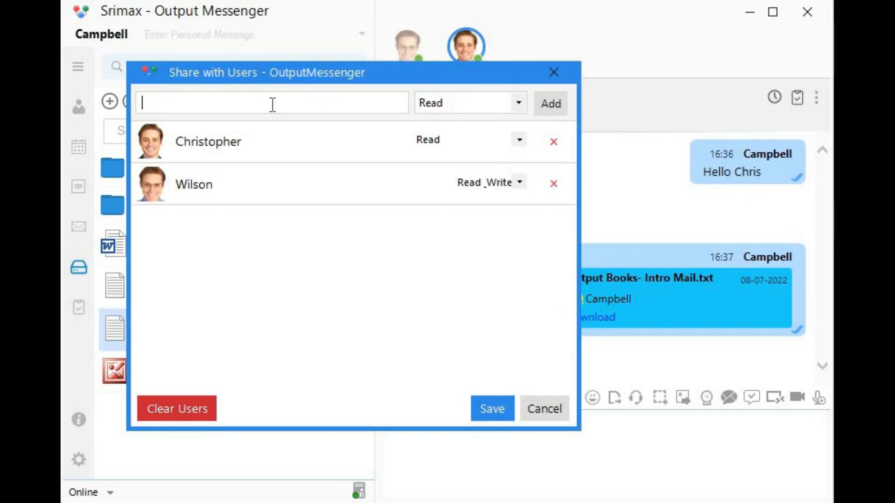
{"action": "type", "text": "Edward"}
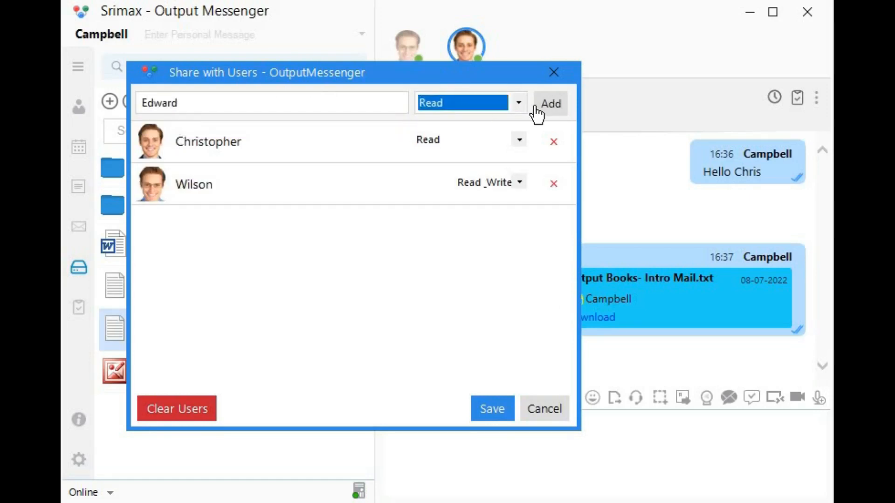
{"action": "left_click", "coordinate": [549, 103]}
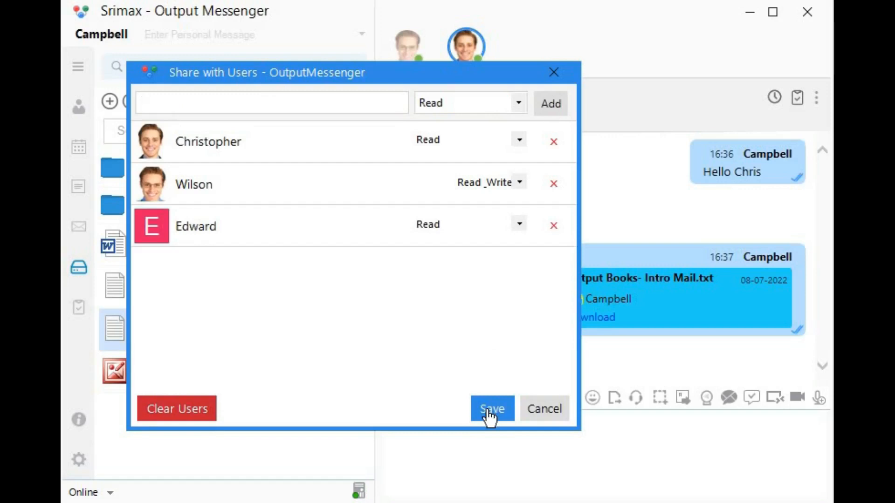
{"action": "left_click", "coordinate": [492, 408]}
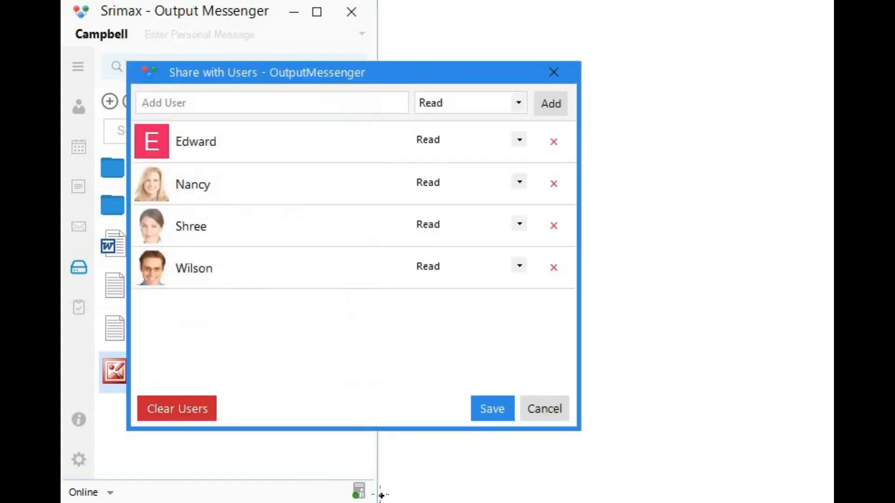
{"action": "mouse_move", "coordinate": [581, 154]}
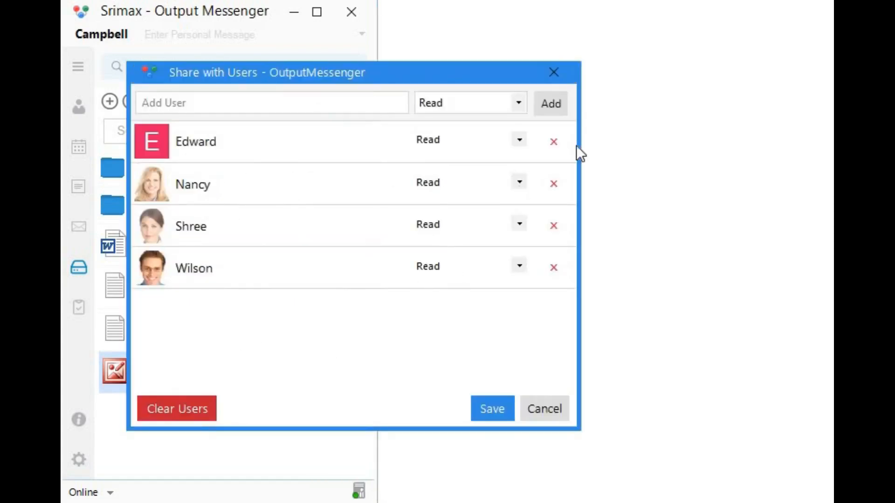
{"action": "mouse_move", "coordinate": [202, 422]}
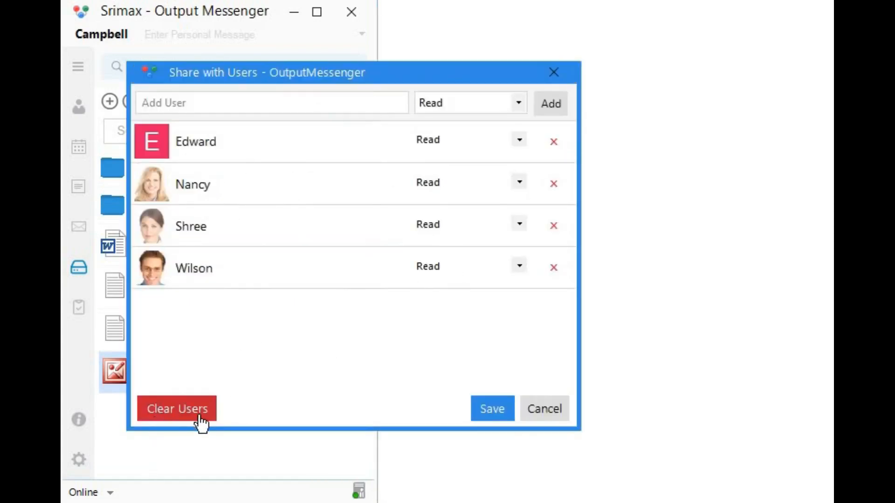
- Remove Edward, clear all remaining users from My pic.jpg's share list and save it
{"action": "left_click", "coordinate": [553, 141]}
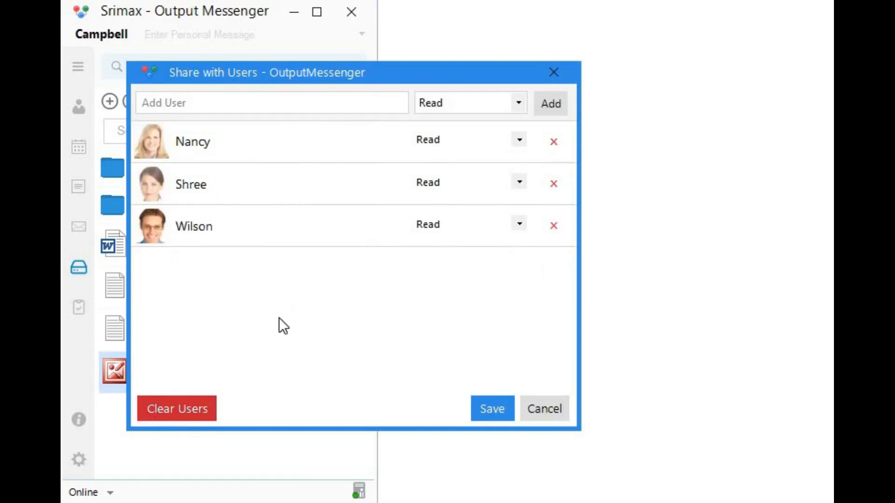
{"action": "left_click", "coordinate": [177, 408]}
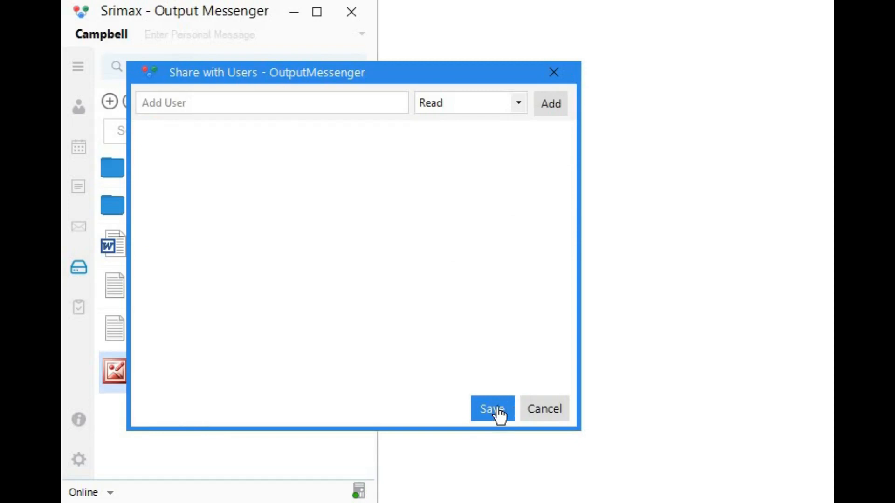
{"action": "left_click", "coordinate": [491, 408]}
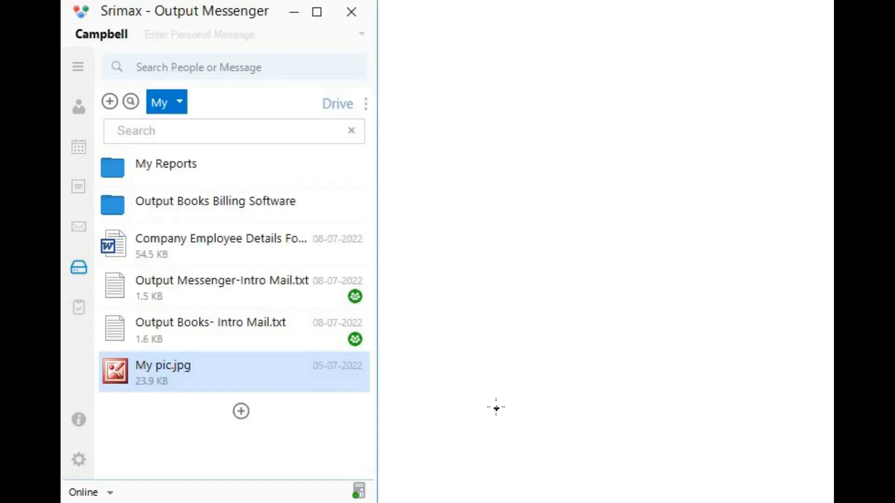
{"action": "mouse_move", "coordinate": [510, 425]}
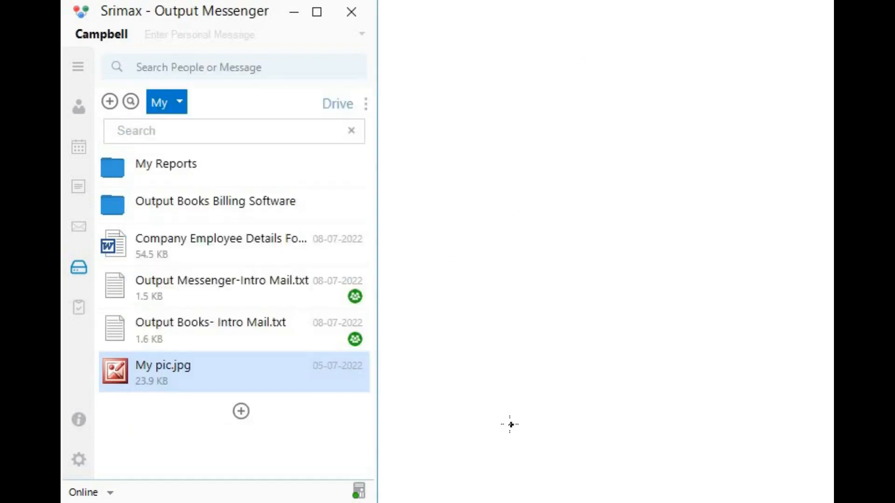
{"action": "mouse_move", "coordinate": [348, 388]}
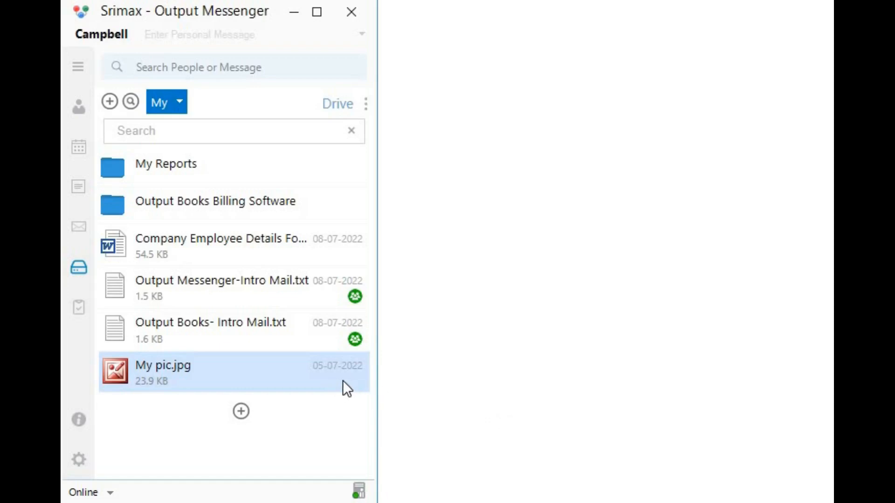
- Switch the Drive view to the #Output Desk chatroom's files
{"action": "left_click", "coordinate": [166, 101]}
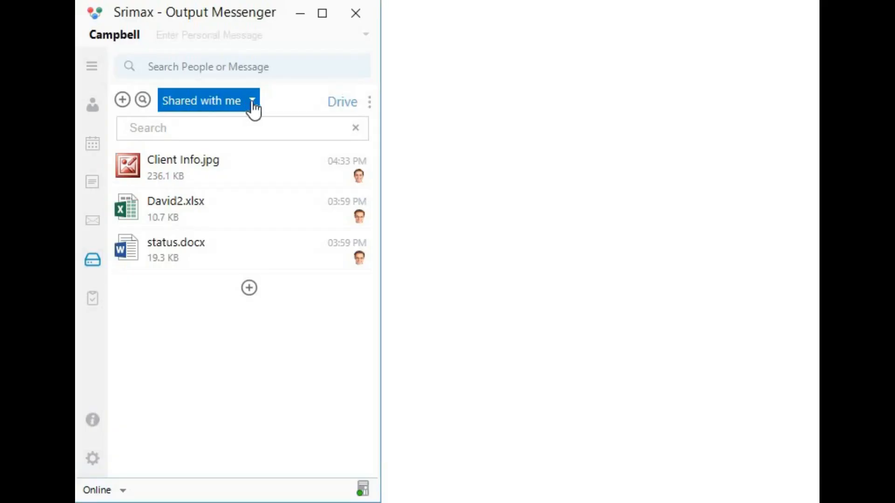
{"action": "left_click", "coordinate": [253, 100]}
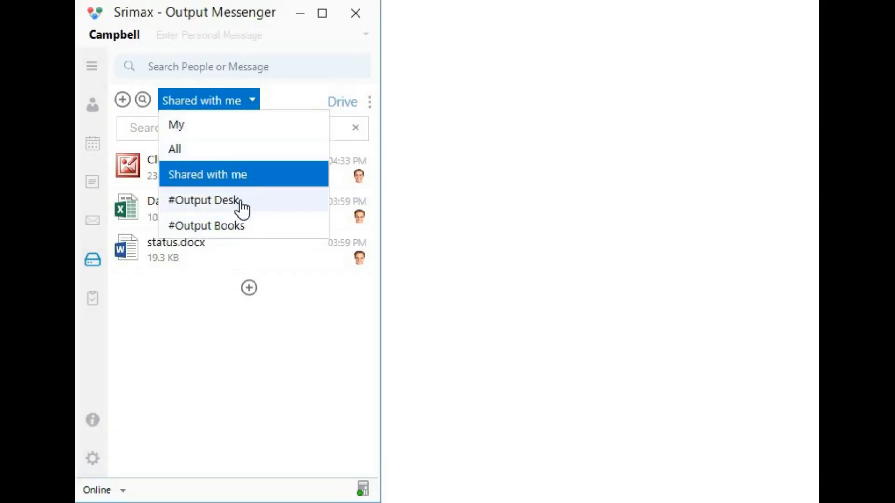
{"action": "left_click", "coordinate": [248, 288]}
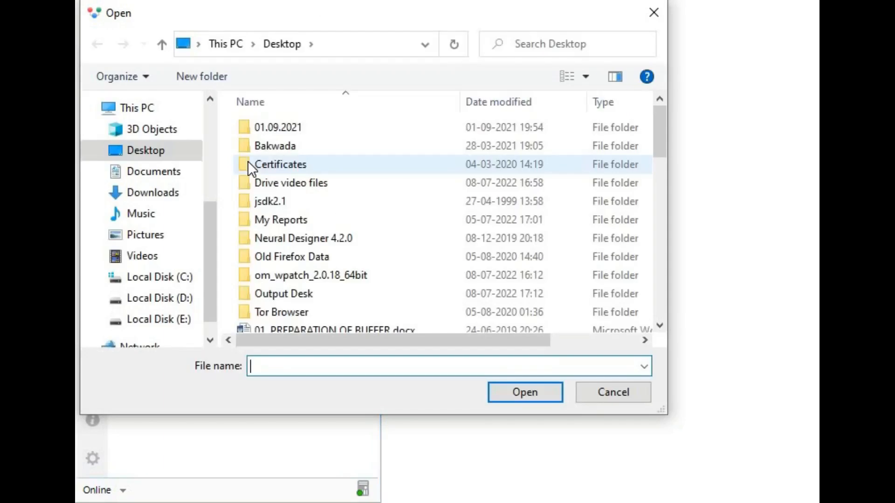
- Upload Output Desk features.pdf and Ticket Rules - Forward.png to the chatroom Drive
{"action": "type", "text": "Output Desk features.pdf"}
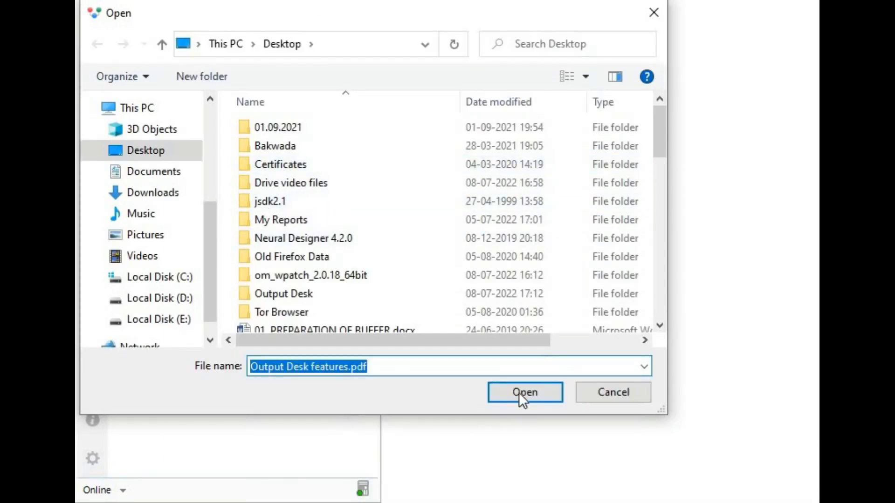
{"action": "left_click", "coordinate": [524, 392]}
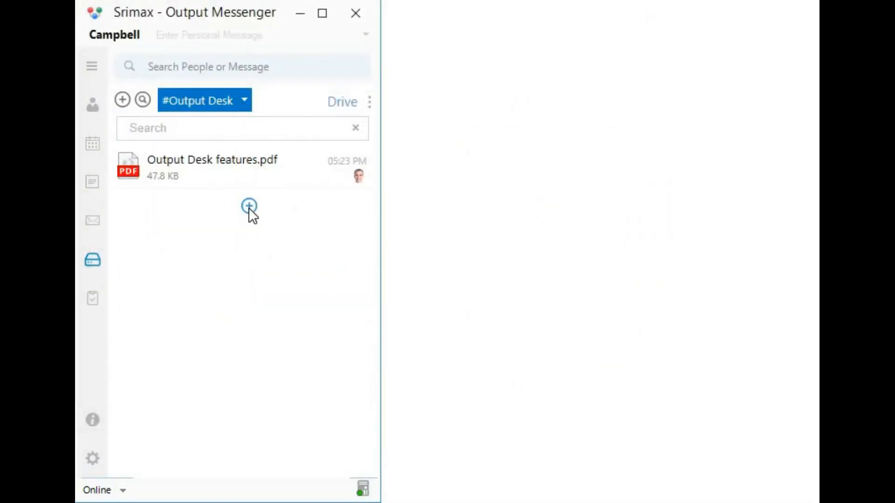
{"action": "left_click", "coordinate": [248, 207]}
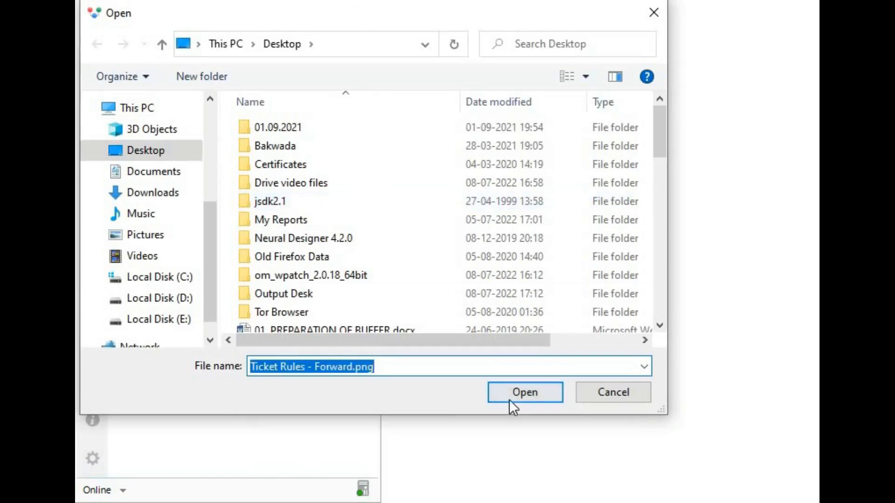
{"action": "left_click", "coordinate": [524, 393]}
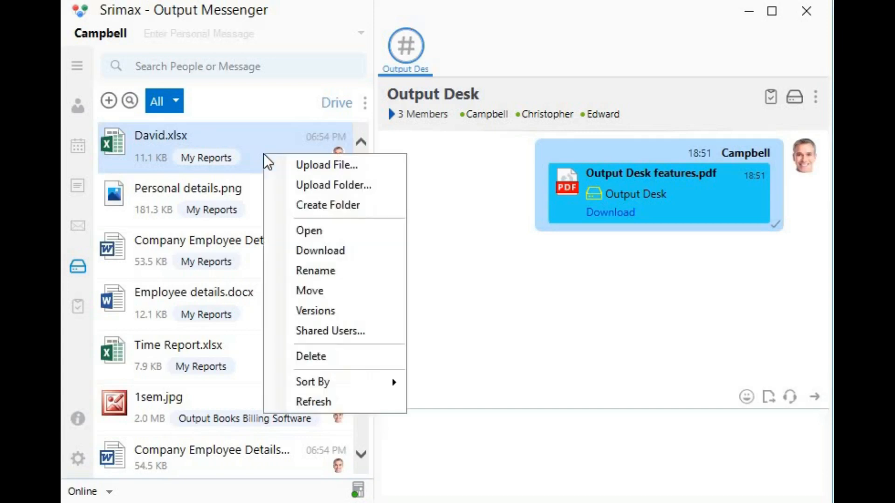
- Delete David.xlsx from the Drive and confirm the deletion
{"action": "left_click", "coordinate": [311, 356]}
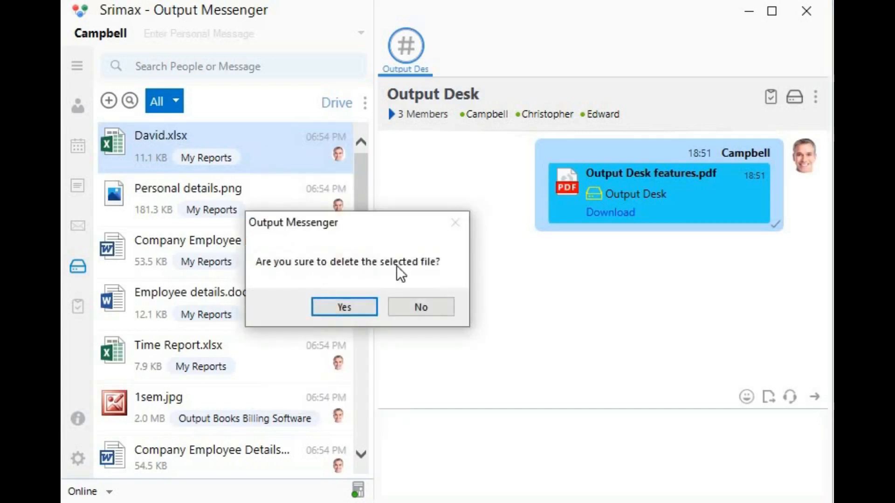
{"action": "left_click", "coordinate": [343, 307]}
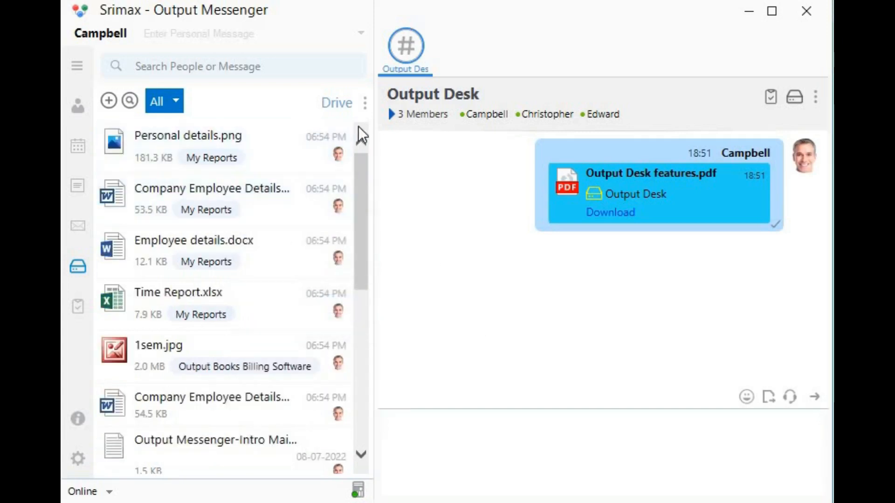